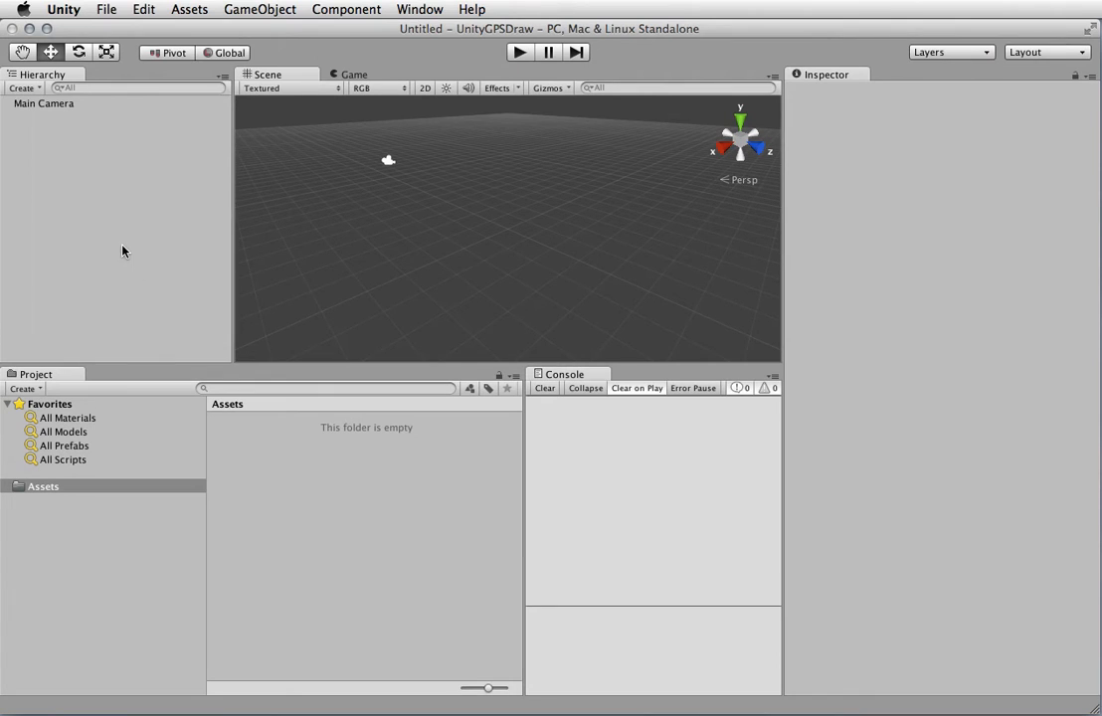
{"action": "mouse_move", "coordinate": [107, 215]}
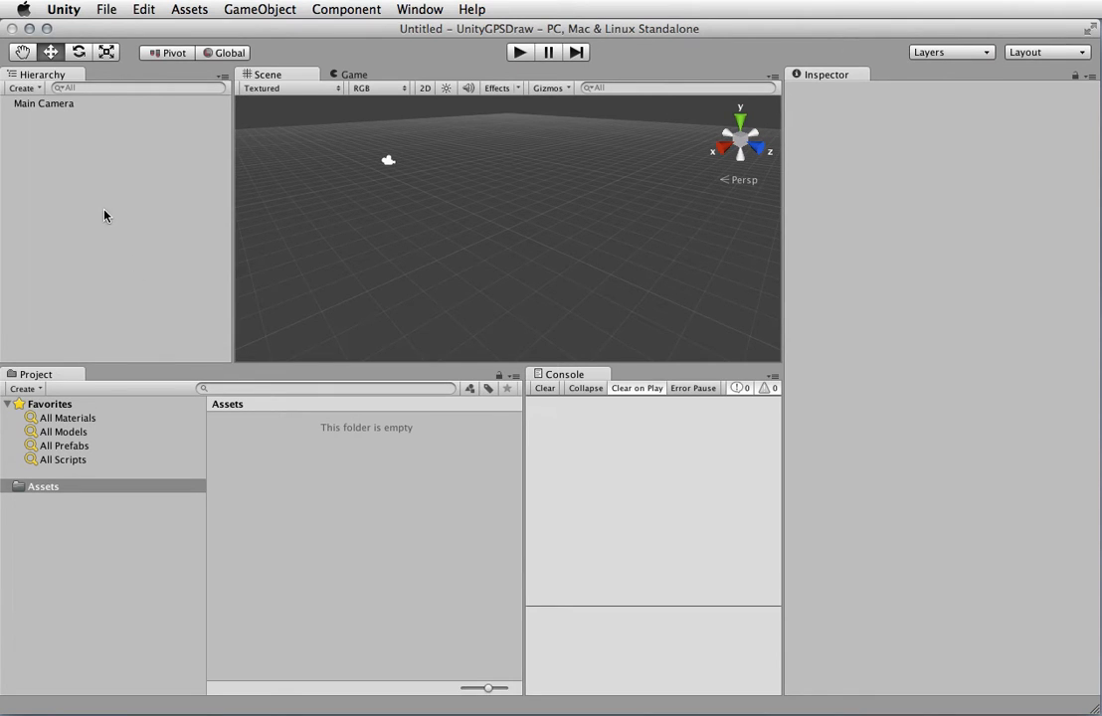
{"action": "mouse_move", "coordinate": [79, 159]}
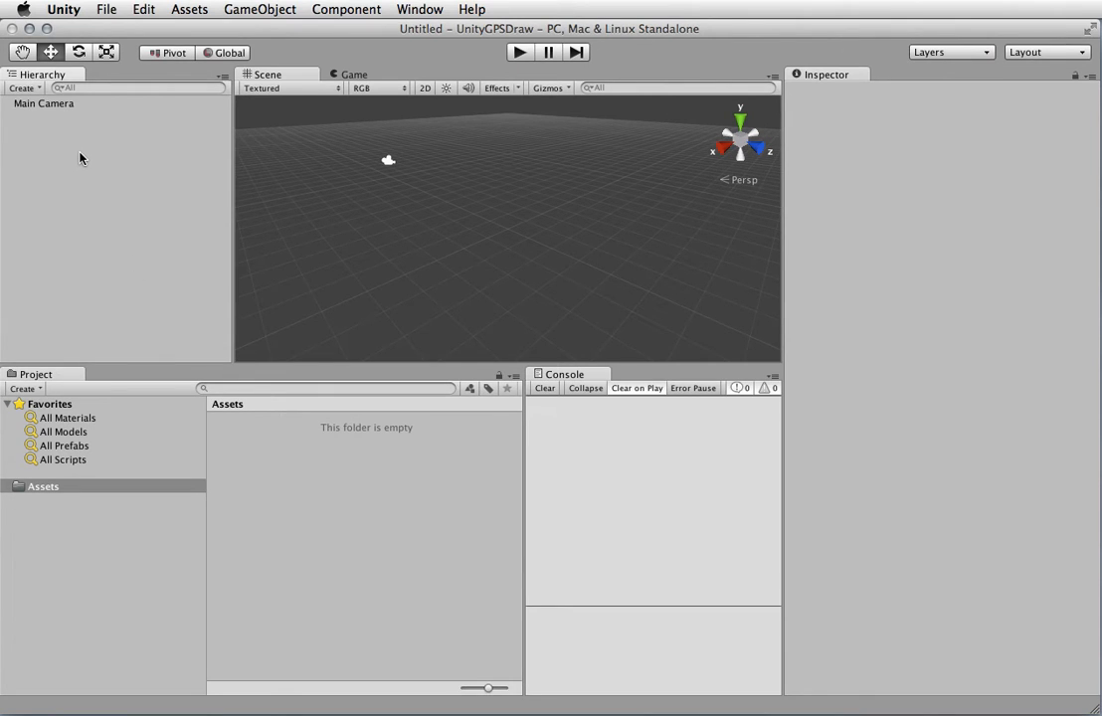
Create an empty game object and name it myGUI.
{"action": "left_click", "coordinate": [259, 8]}
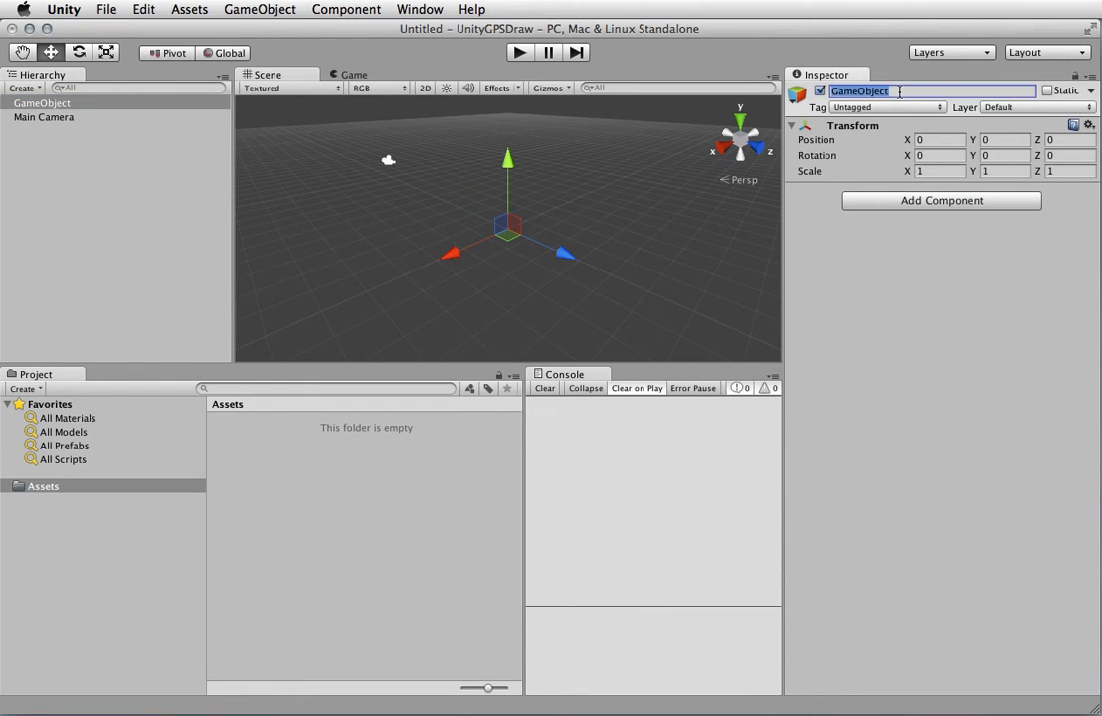
{"action": "type", "text": "myGUI"}
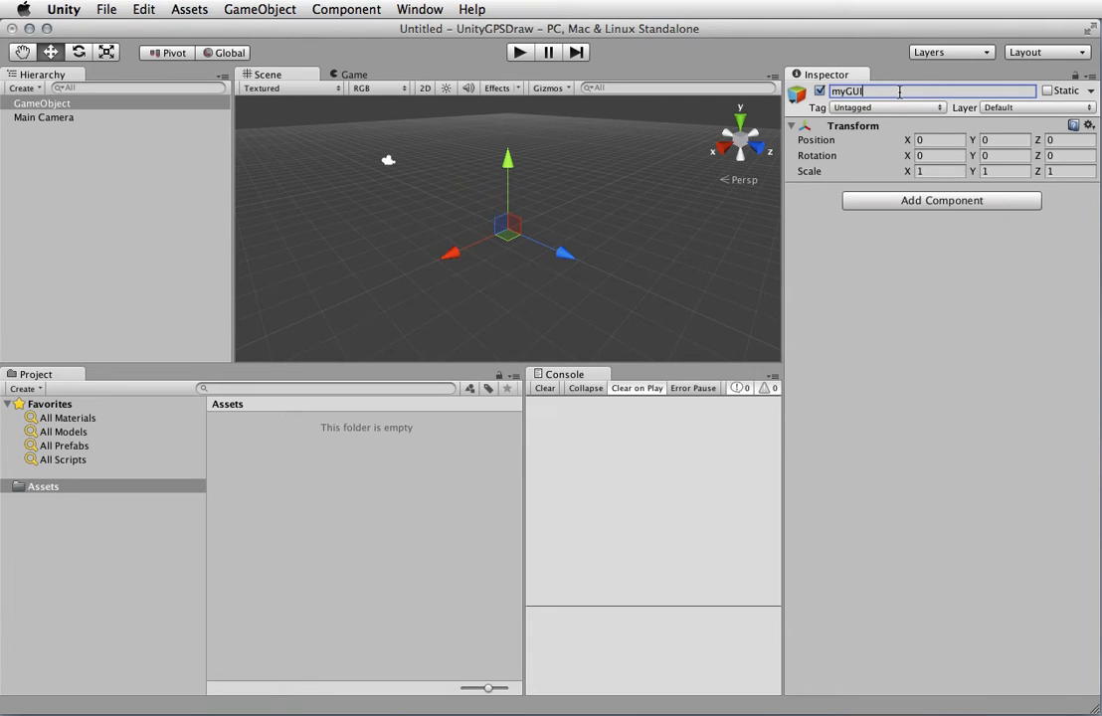
{"action": "key", "text": "Return"}
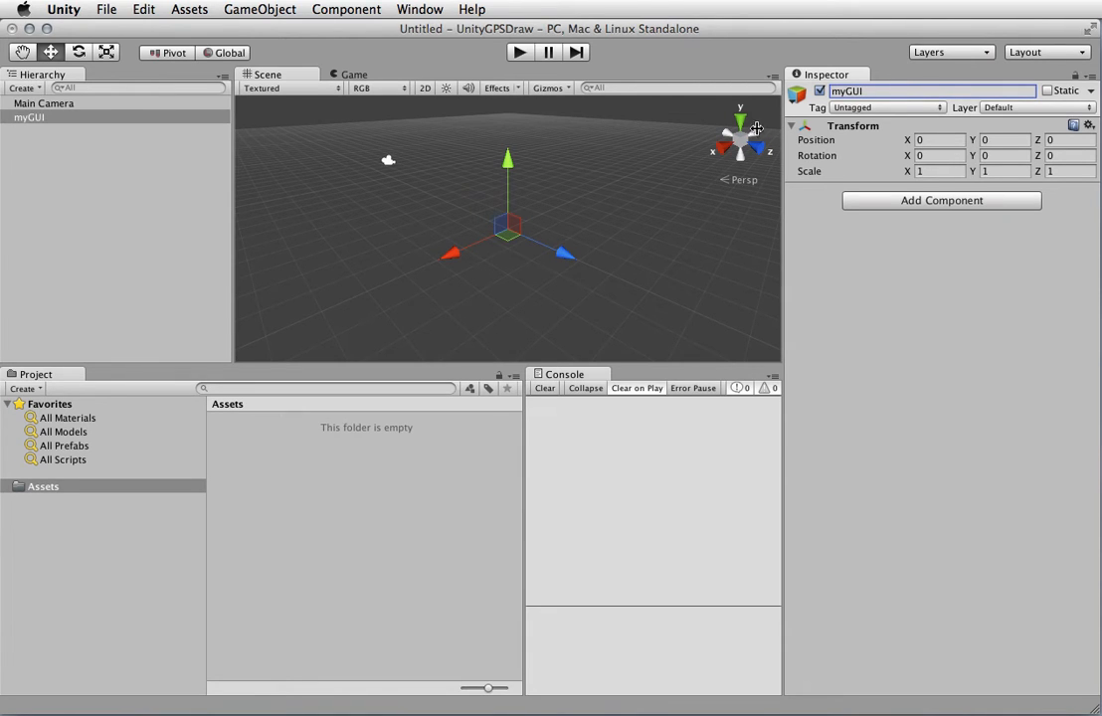
Create a second empty game object named myLocation.
{"action": "left_click", "coordinate": [189, 8]}
{"action": "type", "text": "m"}
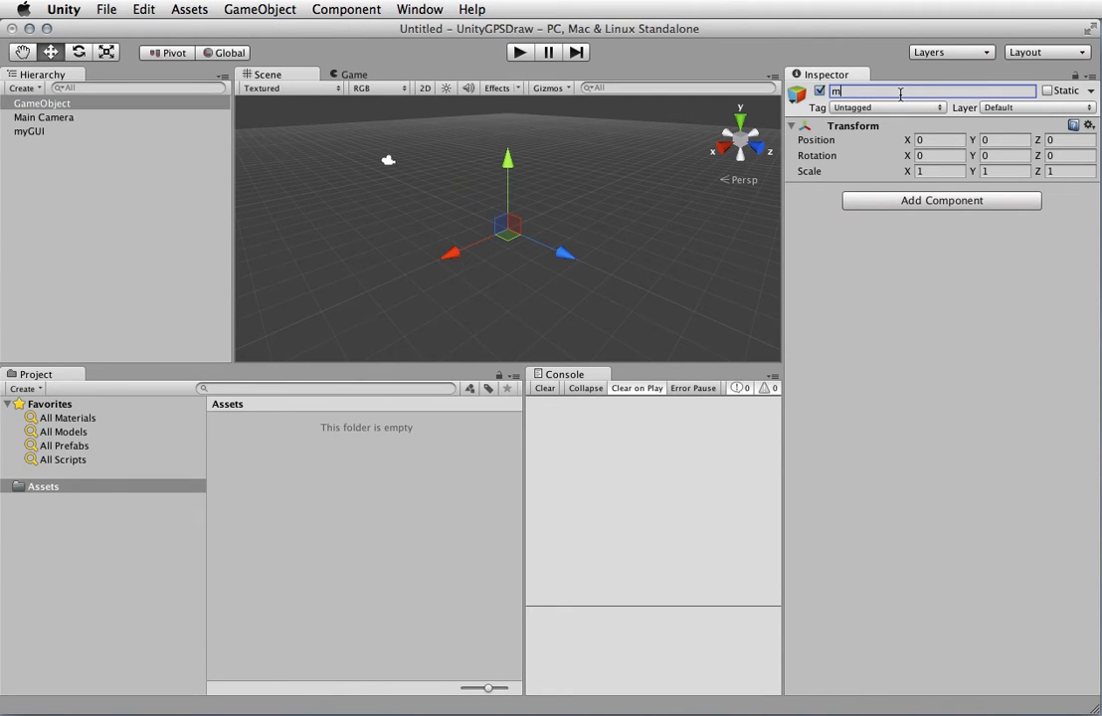
{"action": "type", "text": "yLocati"}
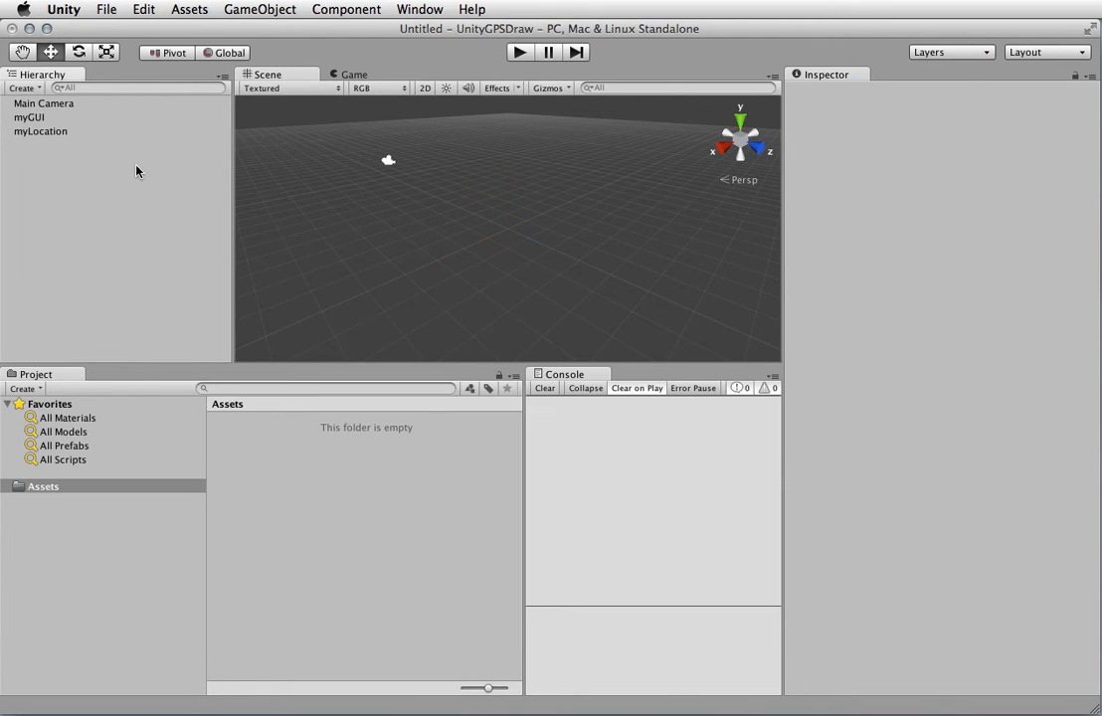
{"action": "left_click", "coordinate": [259, 8]}
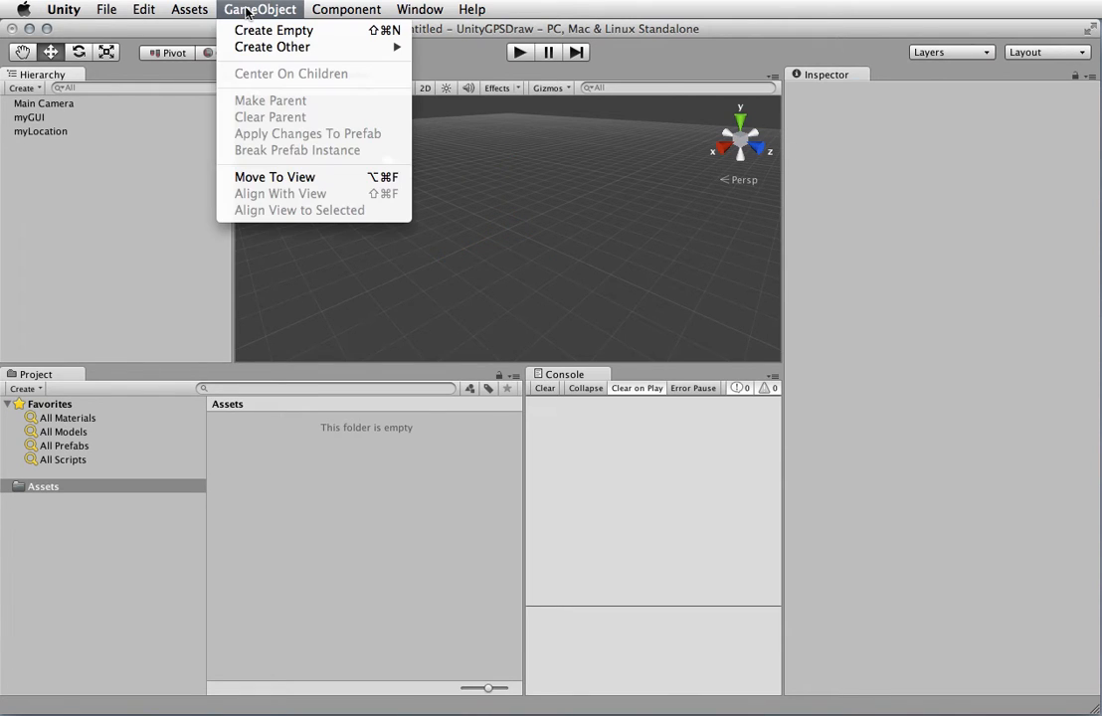
{"action": "left_click", "coordinate": [259, 8]}
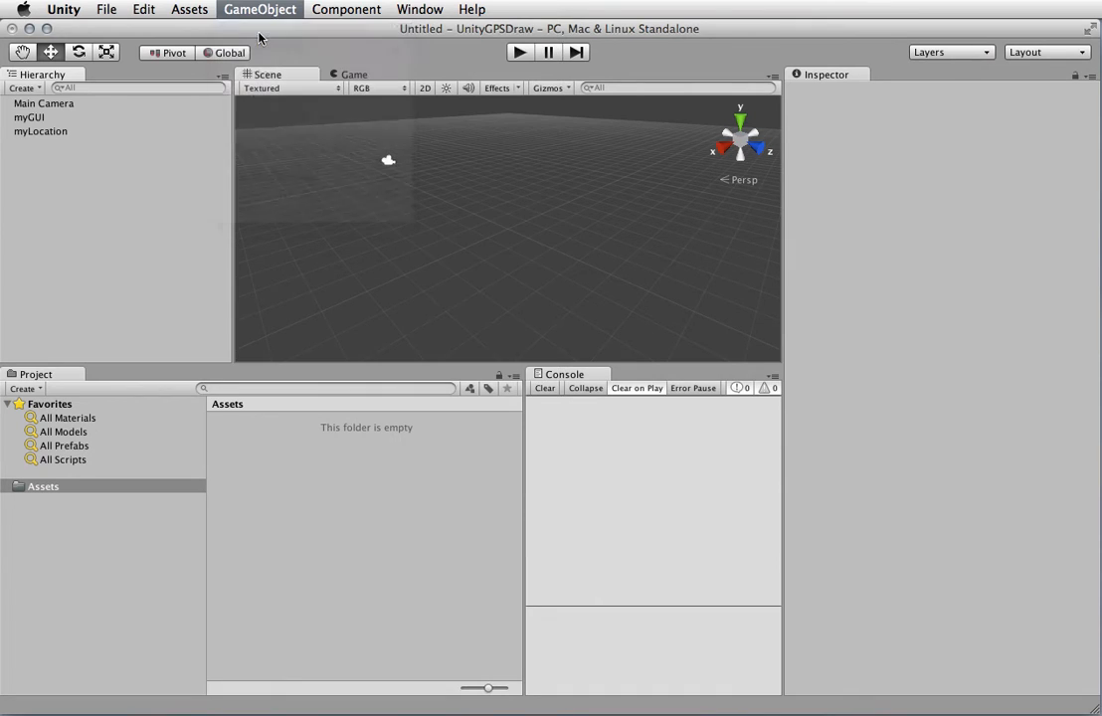
Create a third empty game object named myNetworkHelper.
{"action": "left_click", "coordinate": [259, 8]}
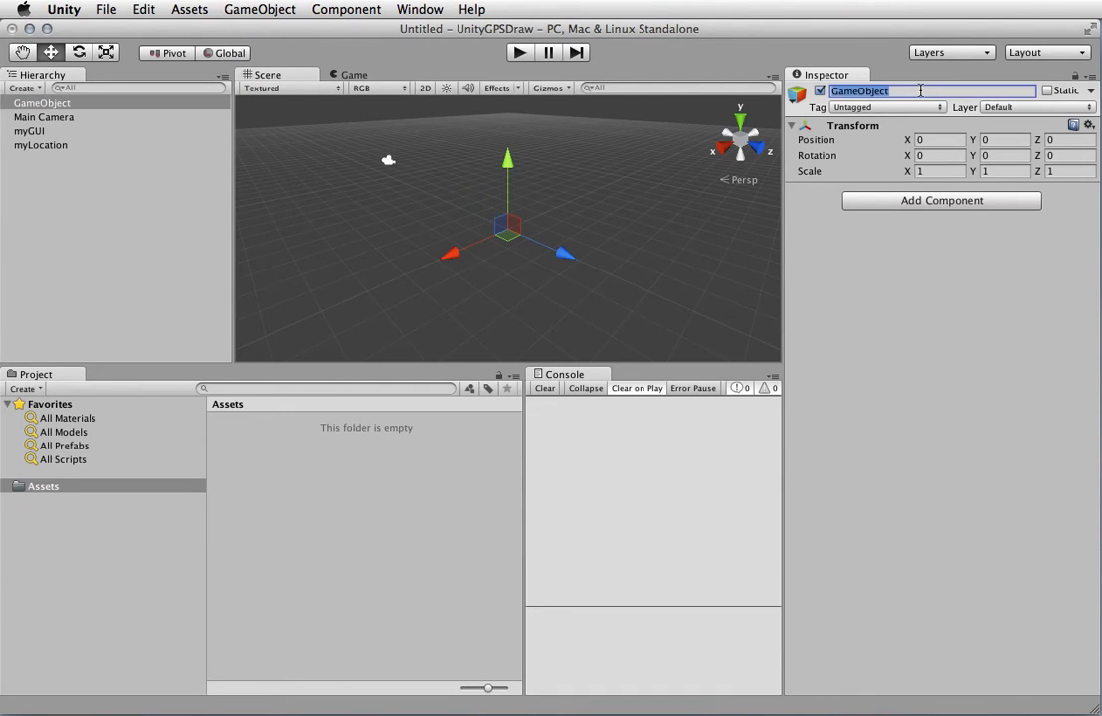
{"action": "type", "text": "myNetworkHelpe"}
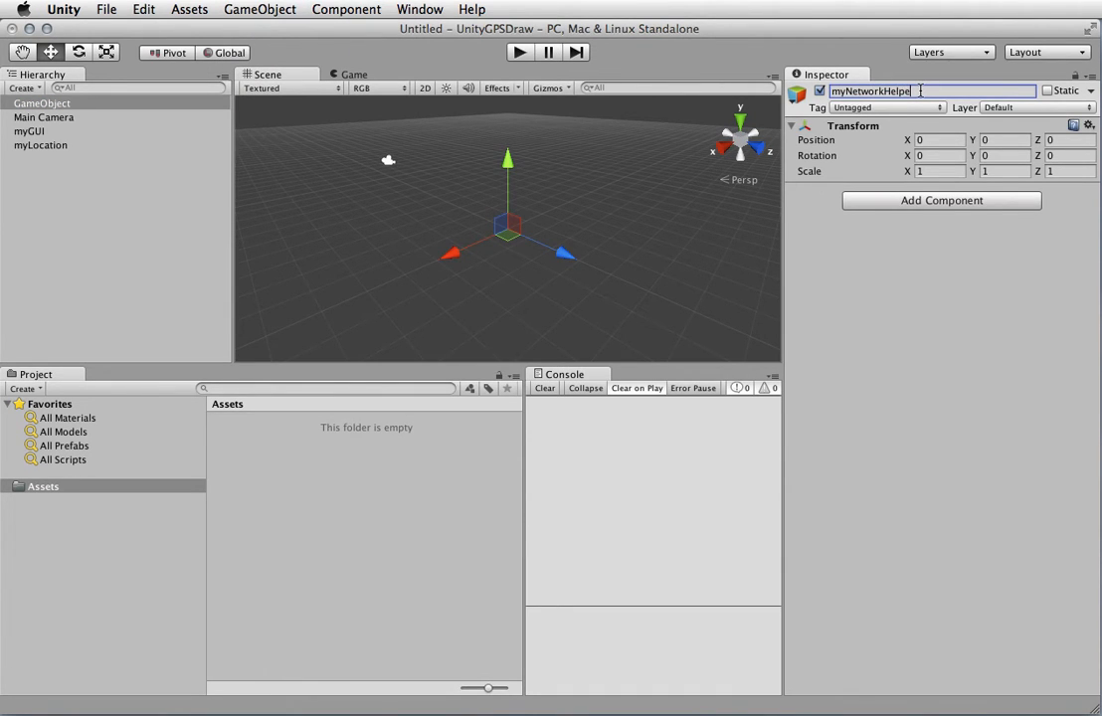
{"action": "key", "text": "Return"}
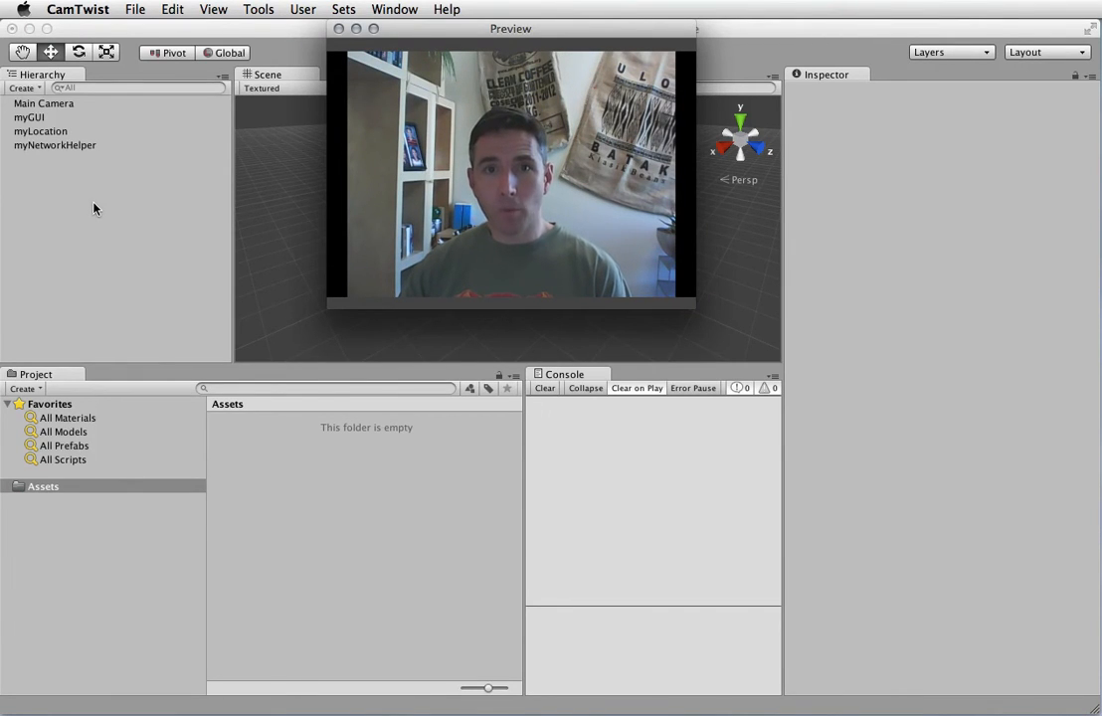
{"action": "mouse_move", "coordinate": [265, 346]}
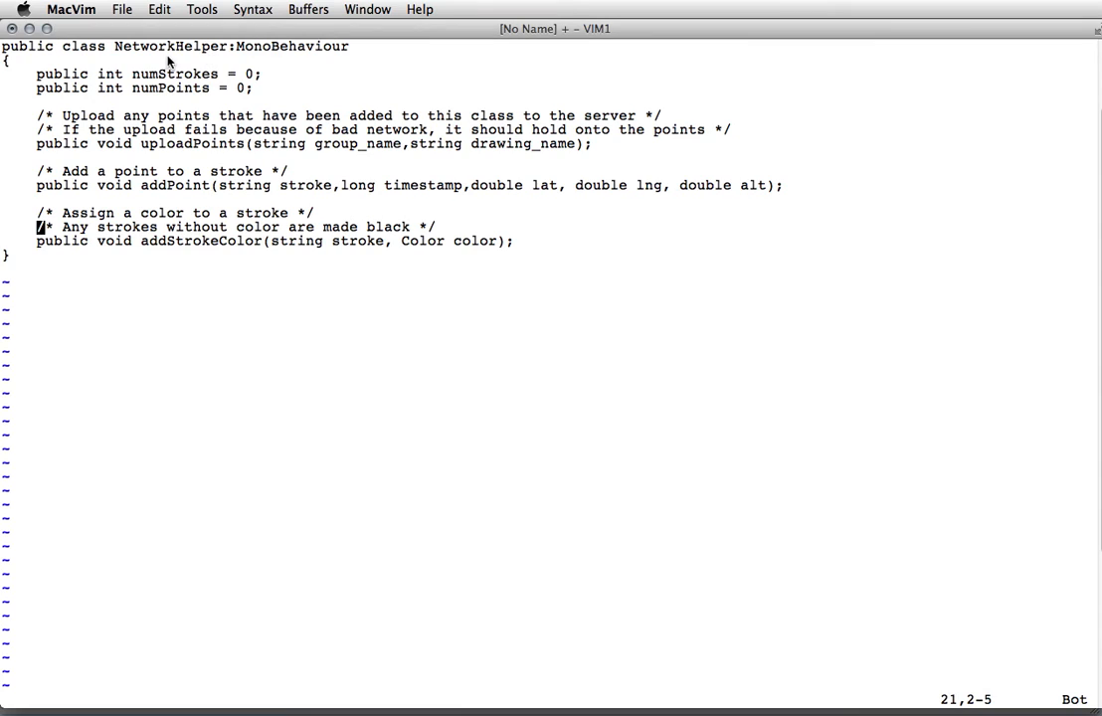
{"action": "mouse_move", "coordinate": [189, 89]}
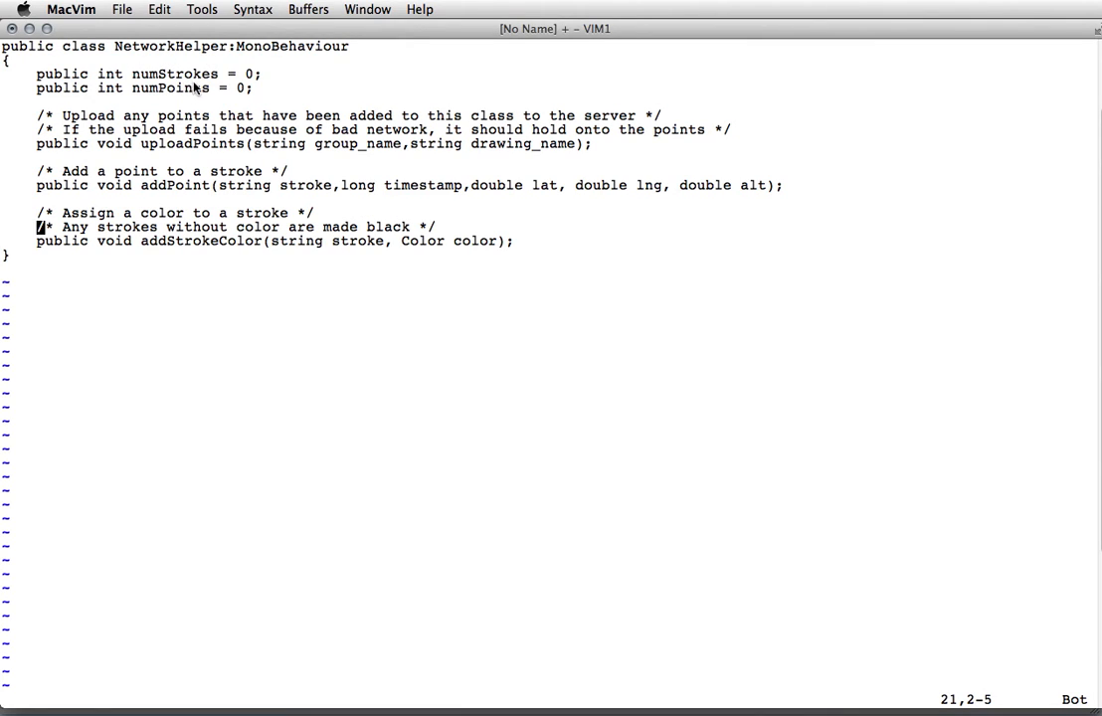
{"action": "mouse_move", "coordinate": [263, 96]}
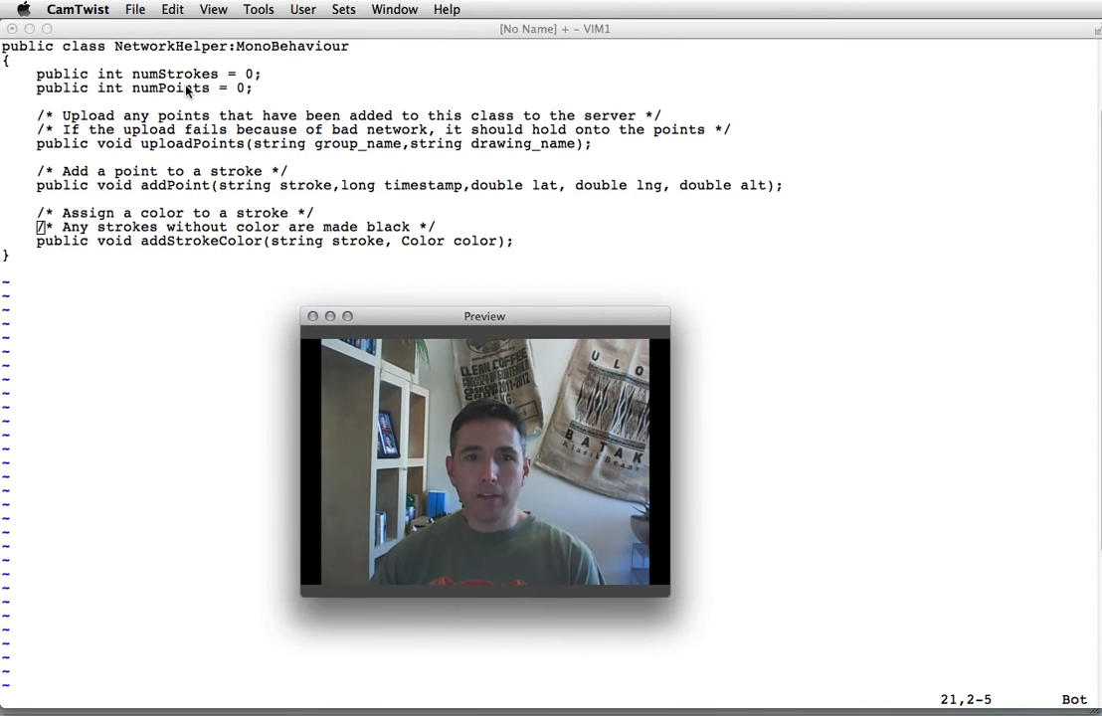
{"action": "mouse_move", "coordinate": [103, 152]}
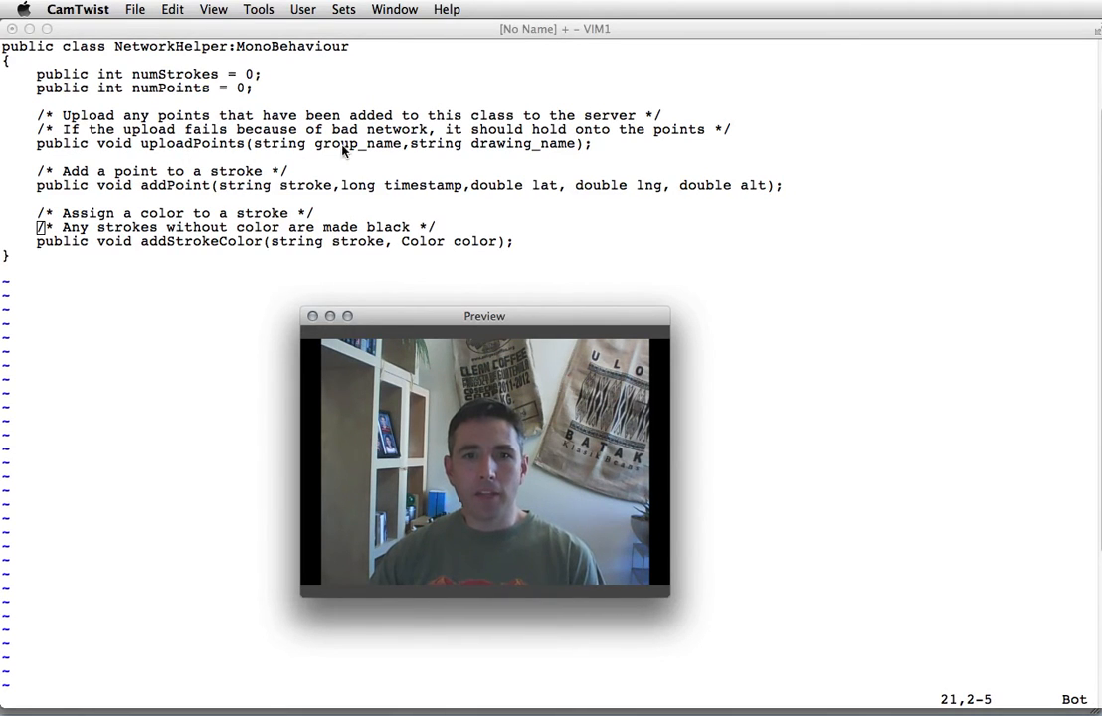
{"action": "mouse_move", "coordinate": [160, 157]}
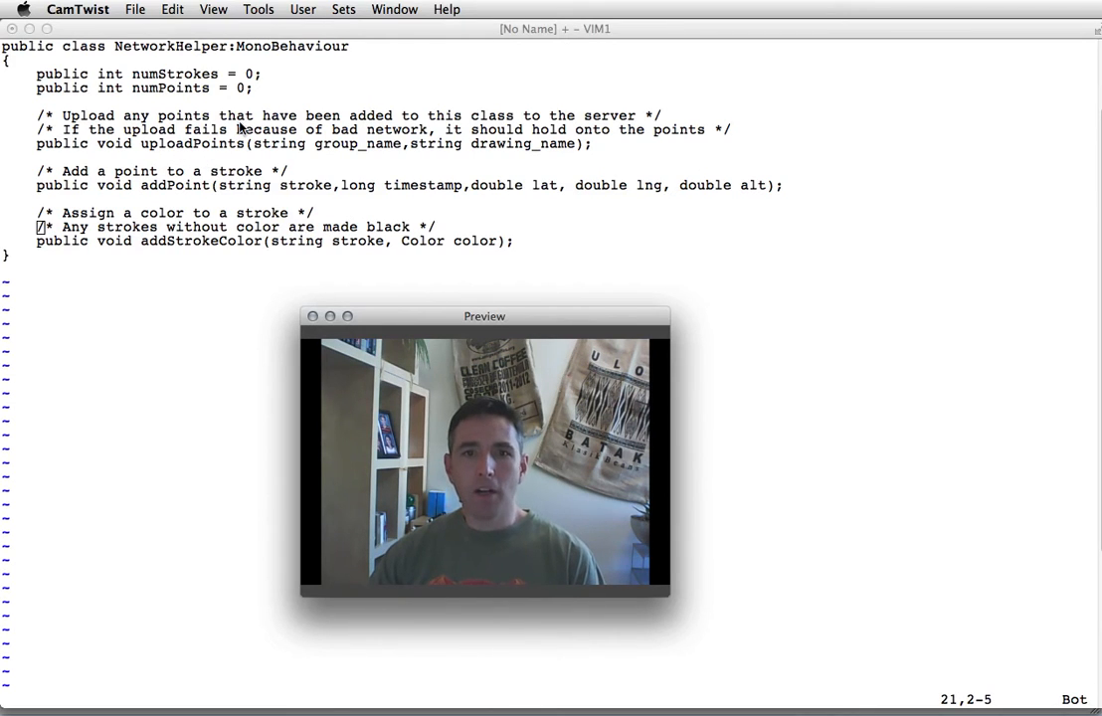
{"action": "mouse_move", "coordinate": [515, 159]}
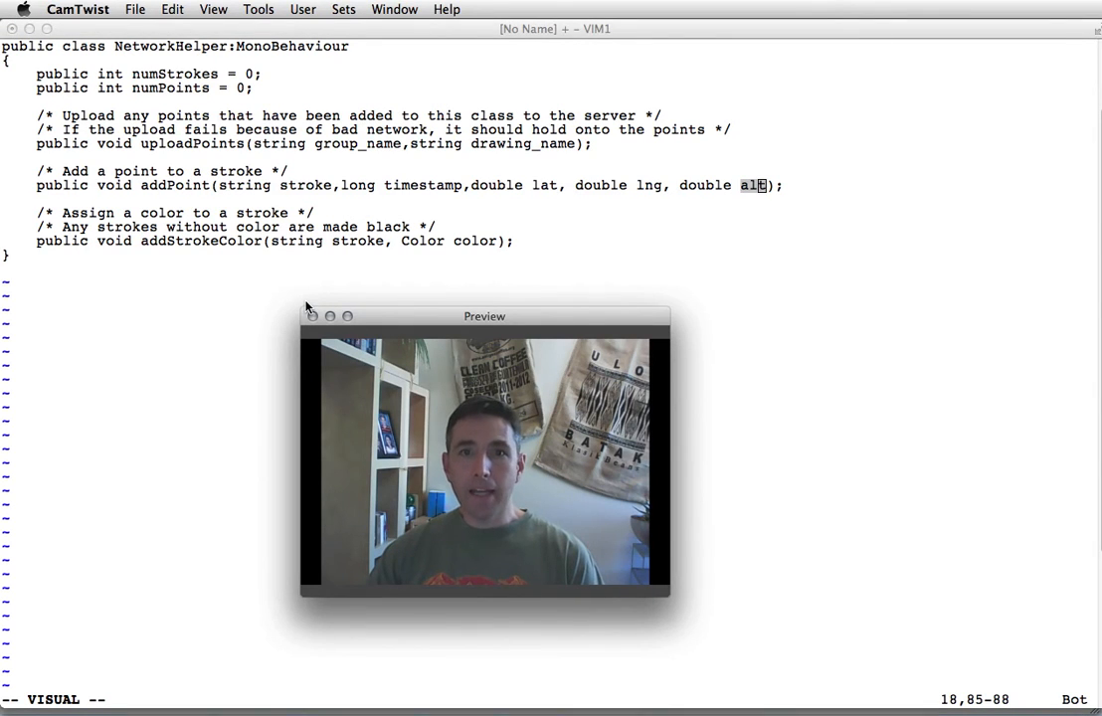
{"action": "mouse_move", "coordinate": [256, 271]}
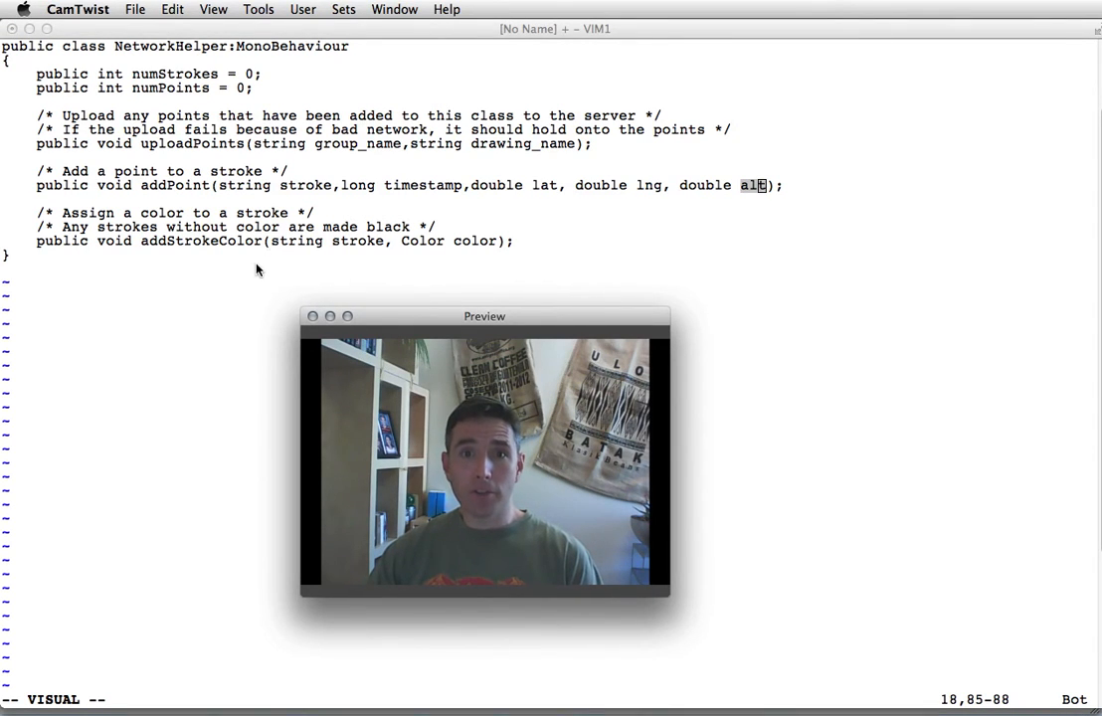
{"action": "mouse_move", "coordinate": [274, 191]}
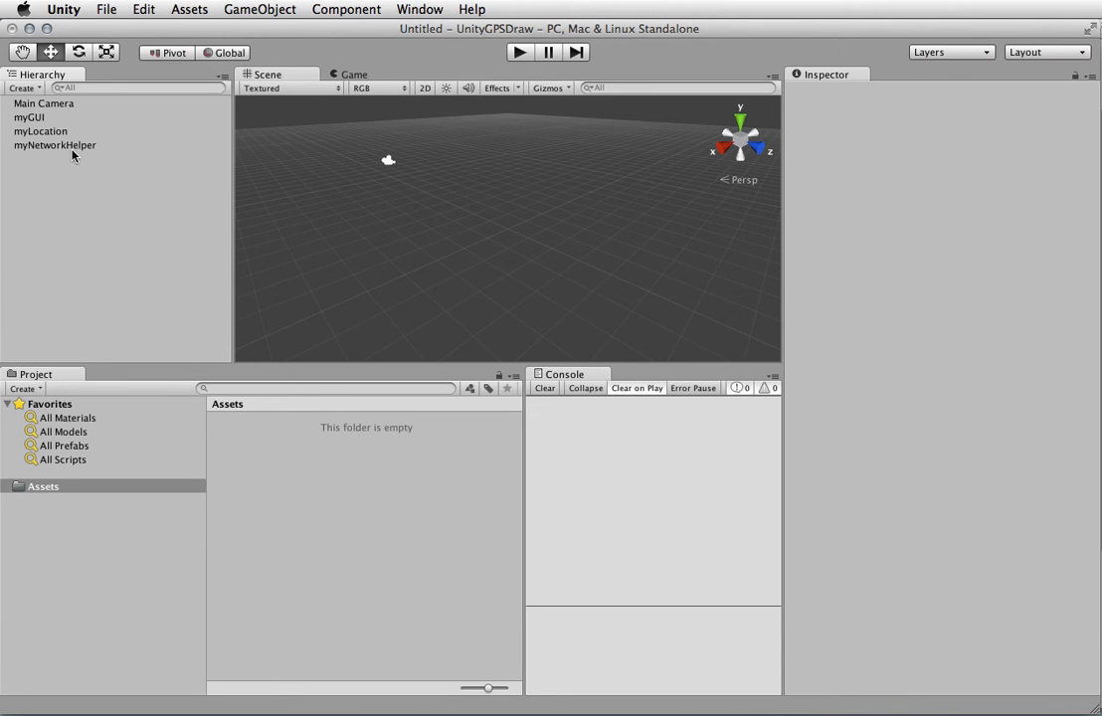
Add a new JavaScript script myNetworkHelperScript to the selected myNetworkHelper object.
{"action": "left_click", "coordinate": [56, 145]}
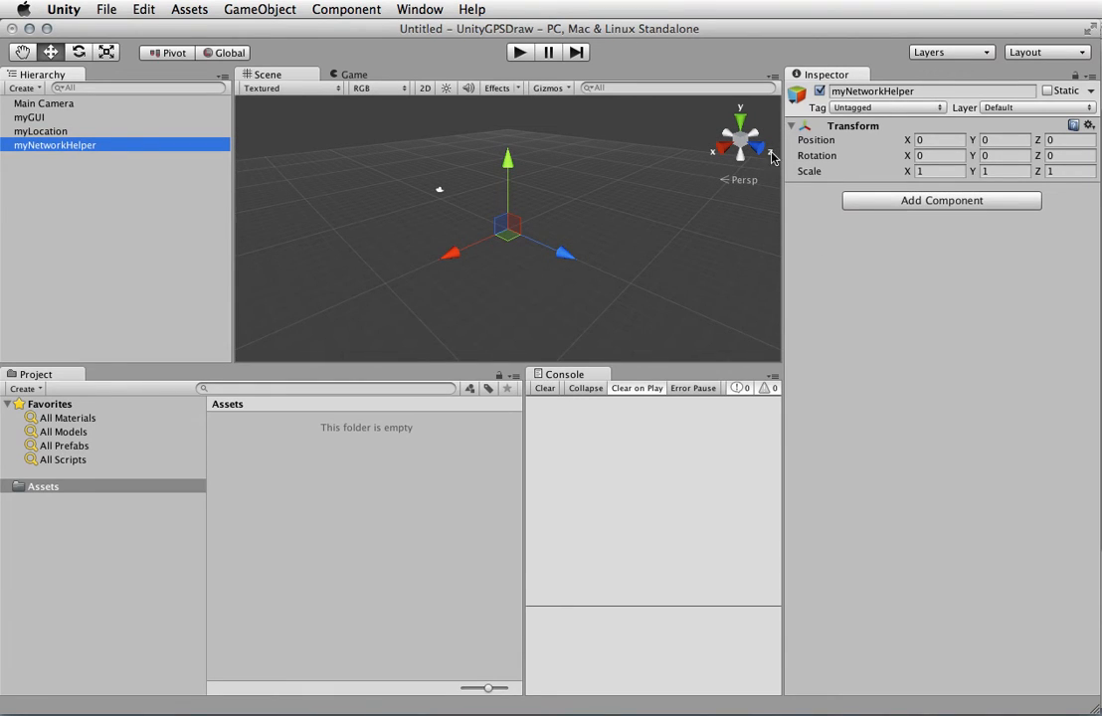
{"action": "mouse_move", "coordinate": [915, 195]}
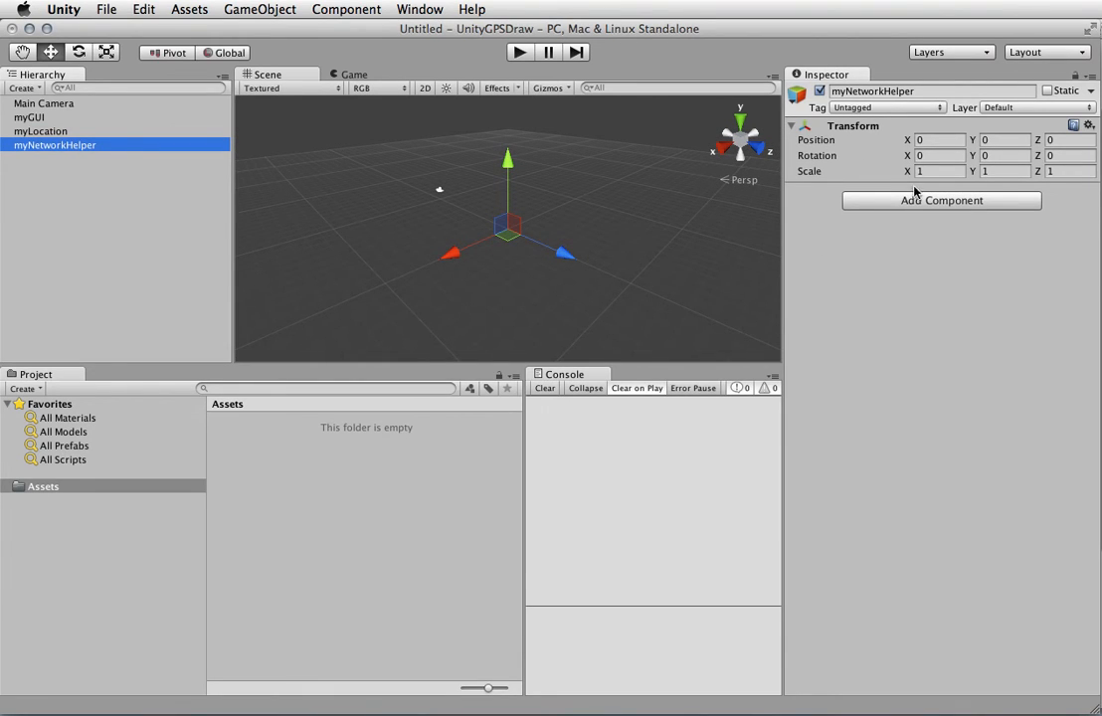
{"action": "left_click", "coordinate": [941, 199]}
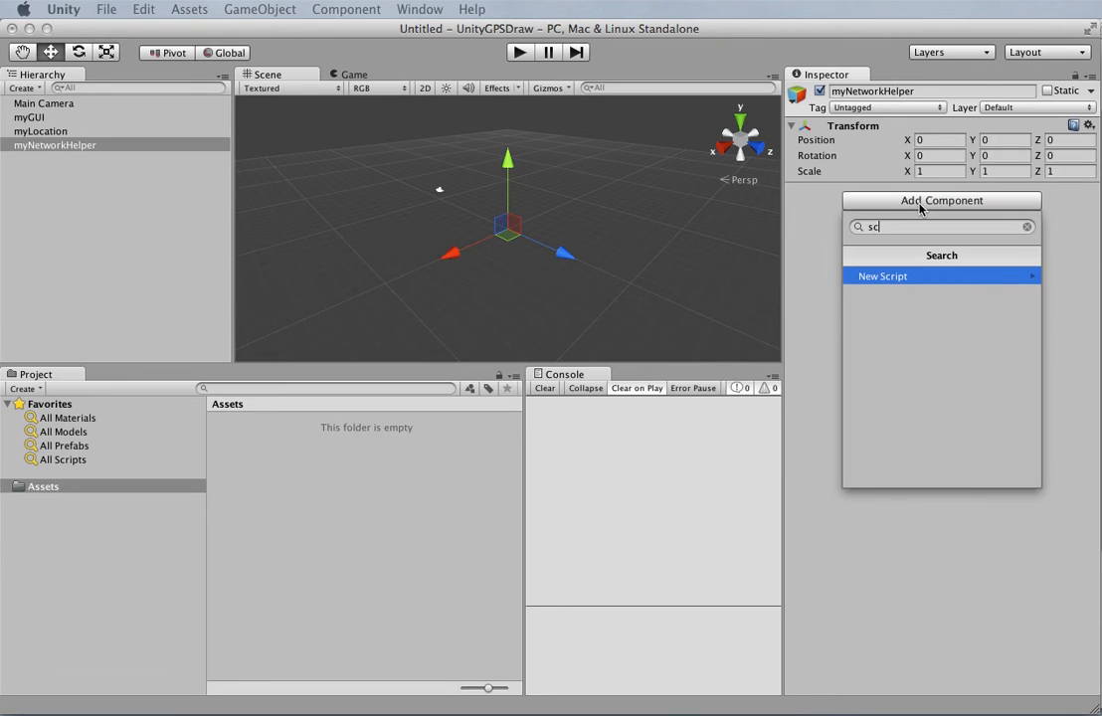
{"action": "mouse_move", "coordinate": [949, 278]}
{"action": "type", "text": "myNetworkHelperScrip"}
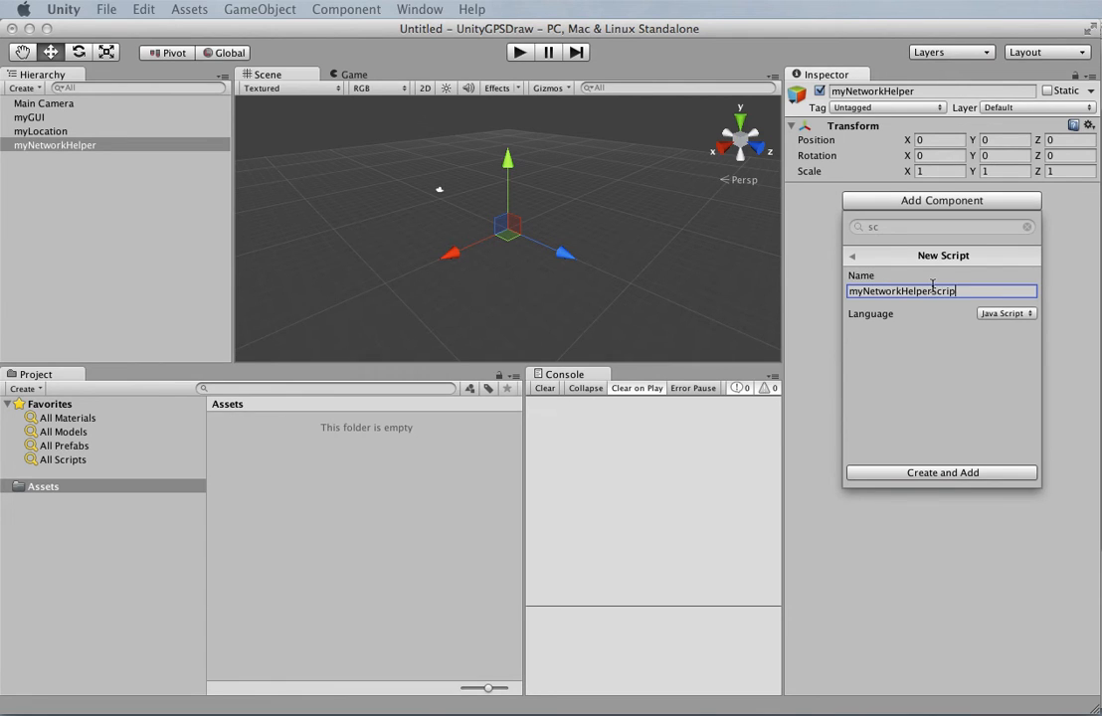
{"action": "left_click", "coordinate": [941, 474]}
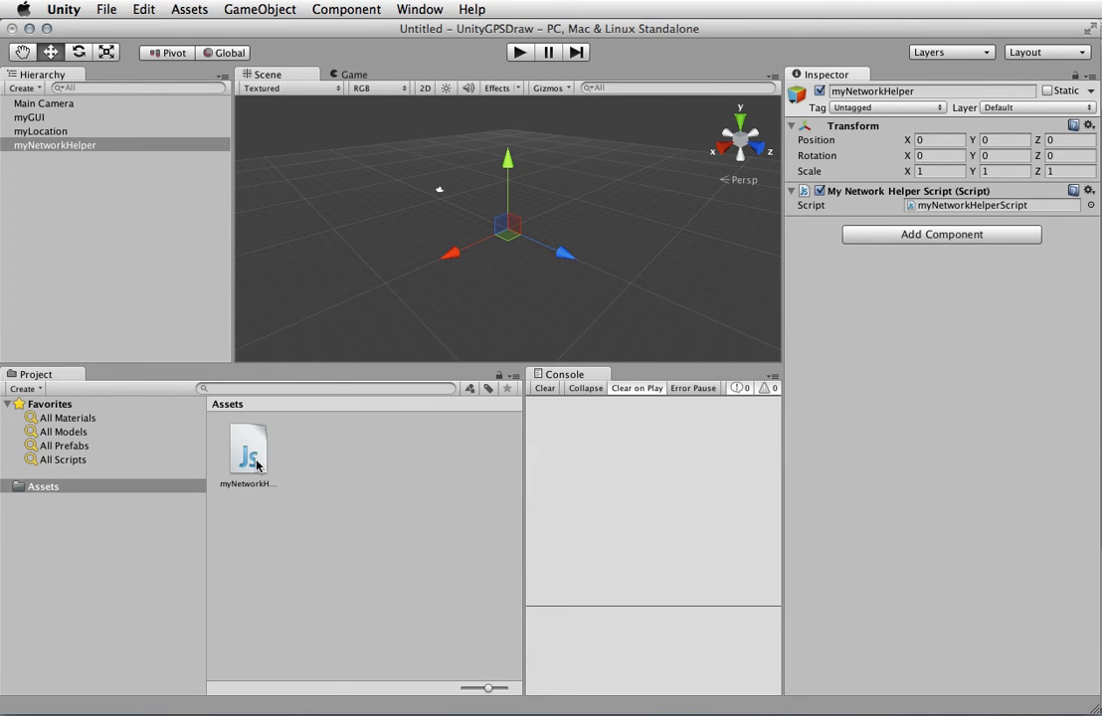
Delete the myNetworkHelperScript.js asset from the Project Assets and confirm.
{"action": "left_click", "coordinate": [247, 450]}
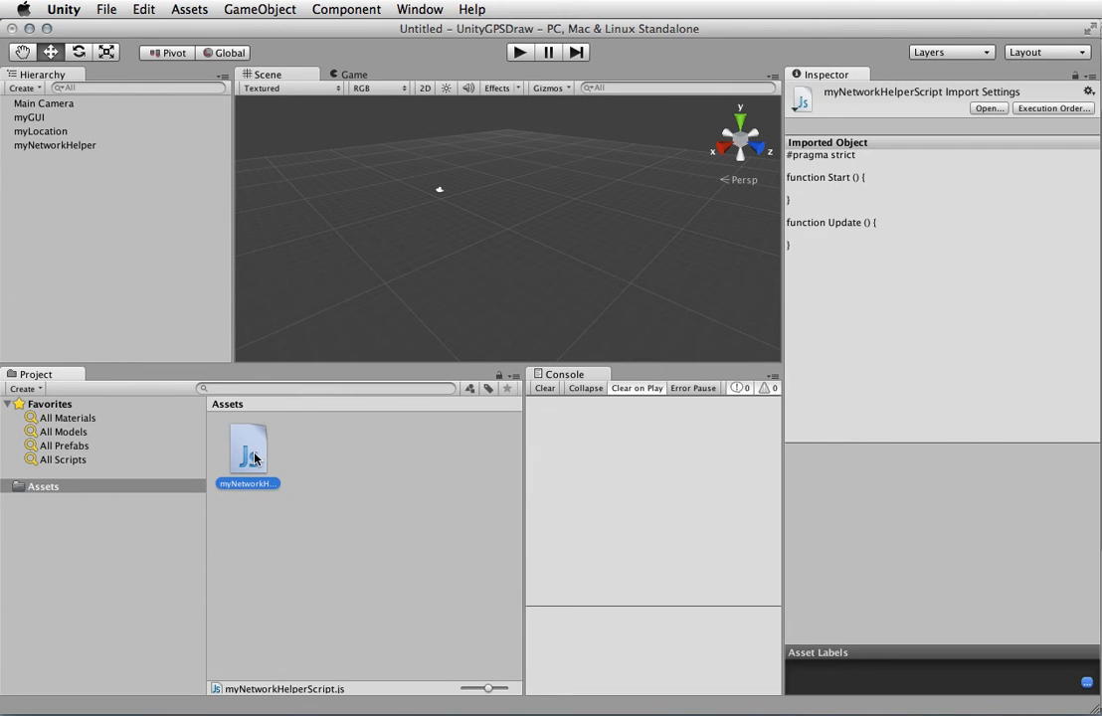
{"action": "mouse_move", "coordinate": [261, 450]}
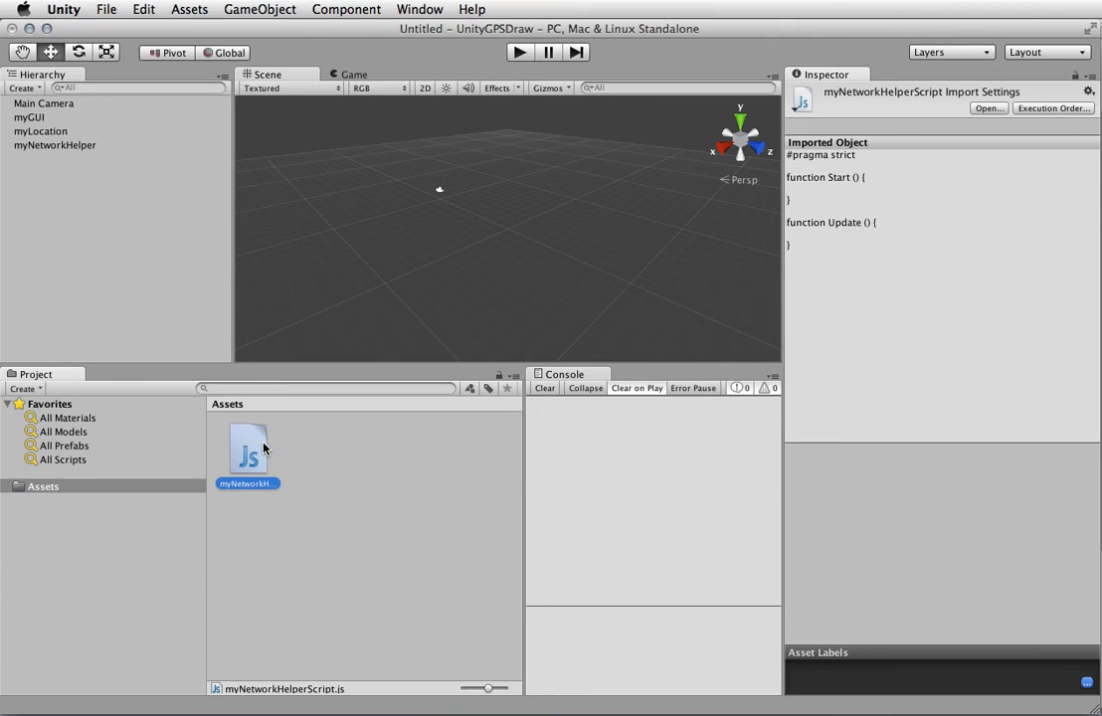
{"action": "mouse_move", "coordinate": [96, 155]}
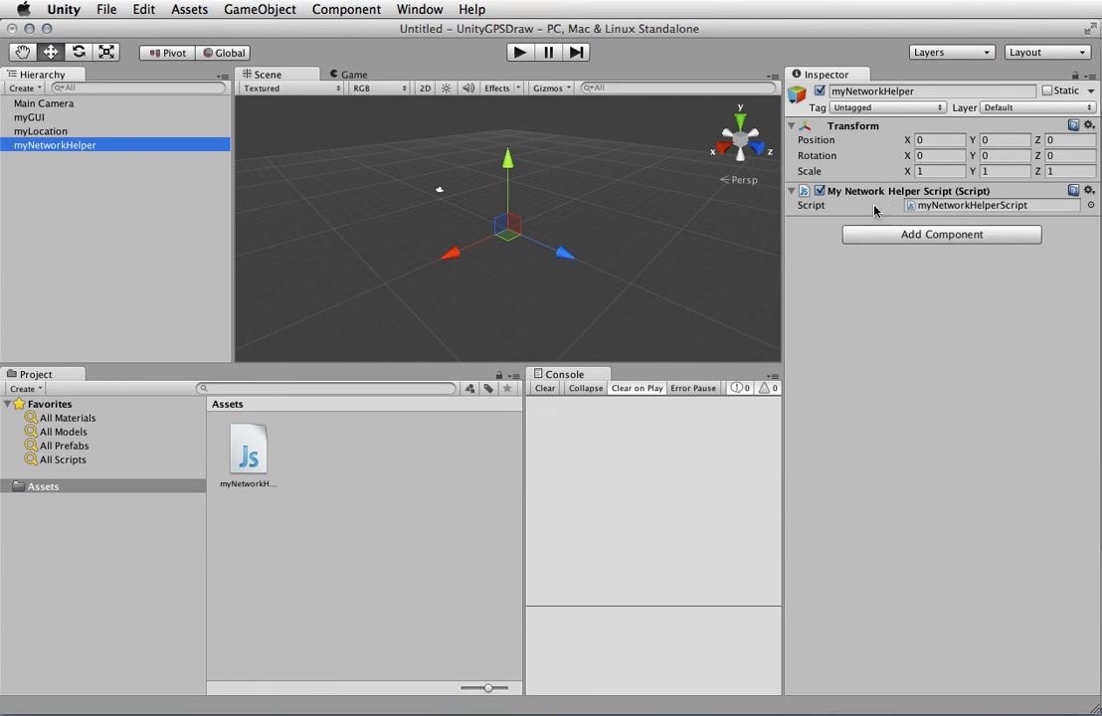
{"action": "right_click", "coordinate": [247, 454]}
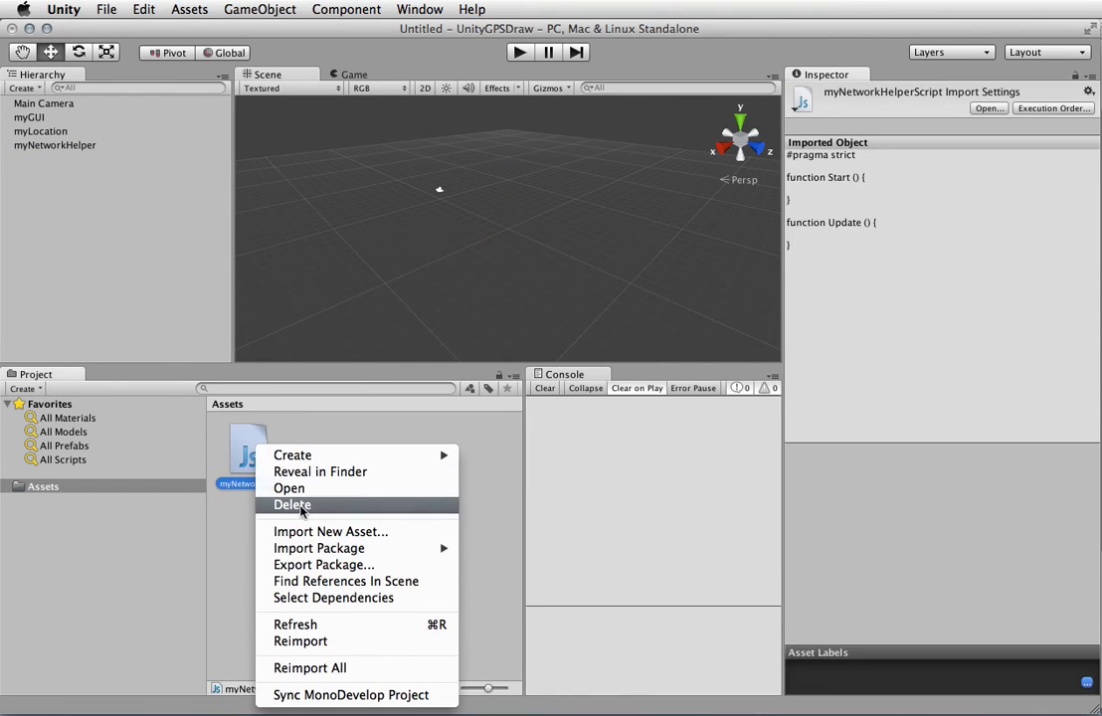
{"action": "left_click", "coordinate": [292, 505]}
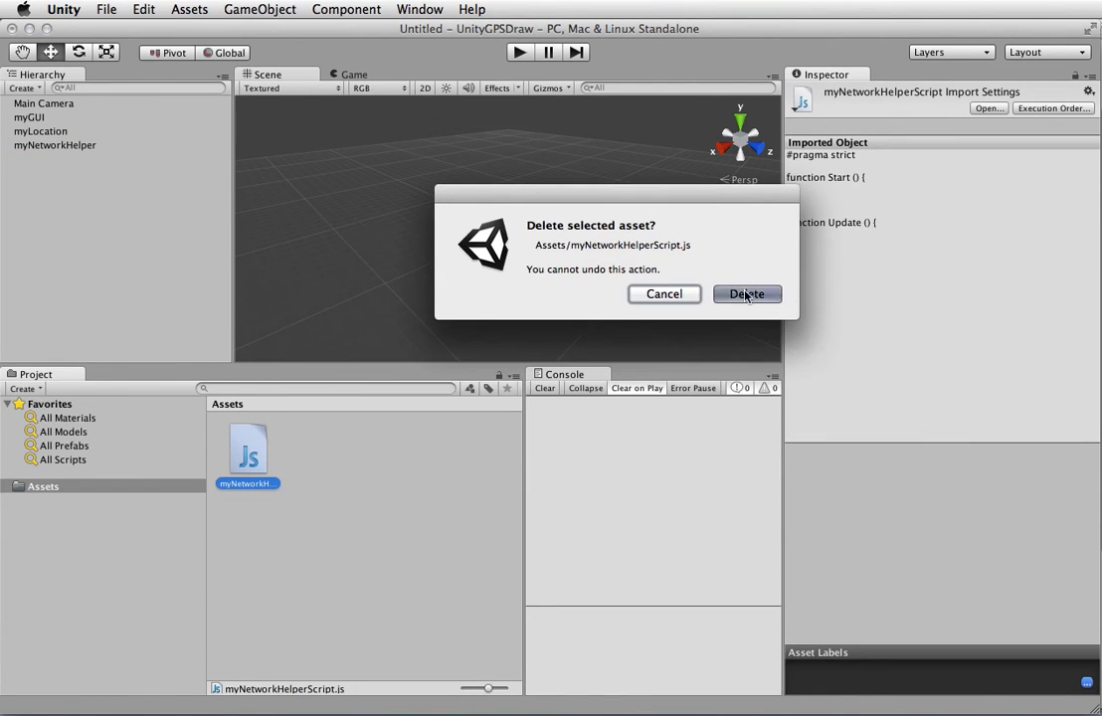
{"action": "left_click", "coordinate": [749, 294]}
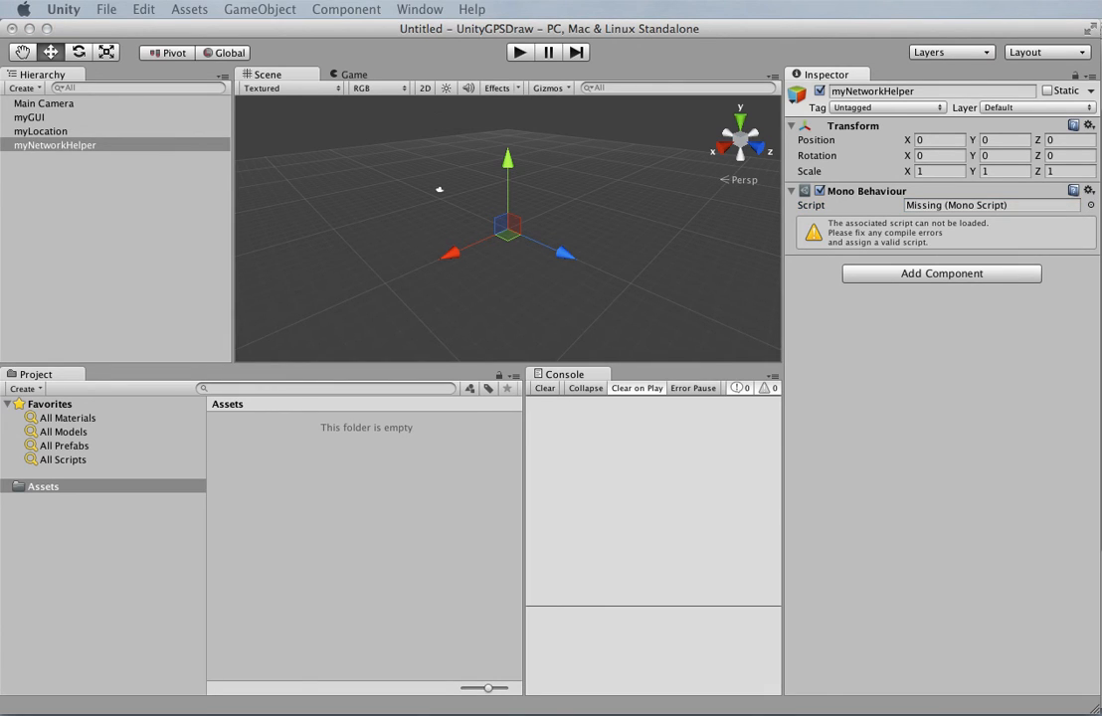
{"action": "mouse_move", "coordinate": [1090, 509]}
{"action": "type", "text": "sc"}
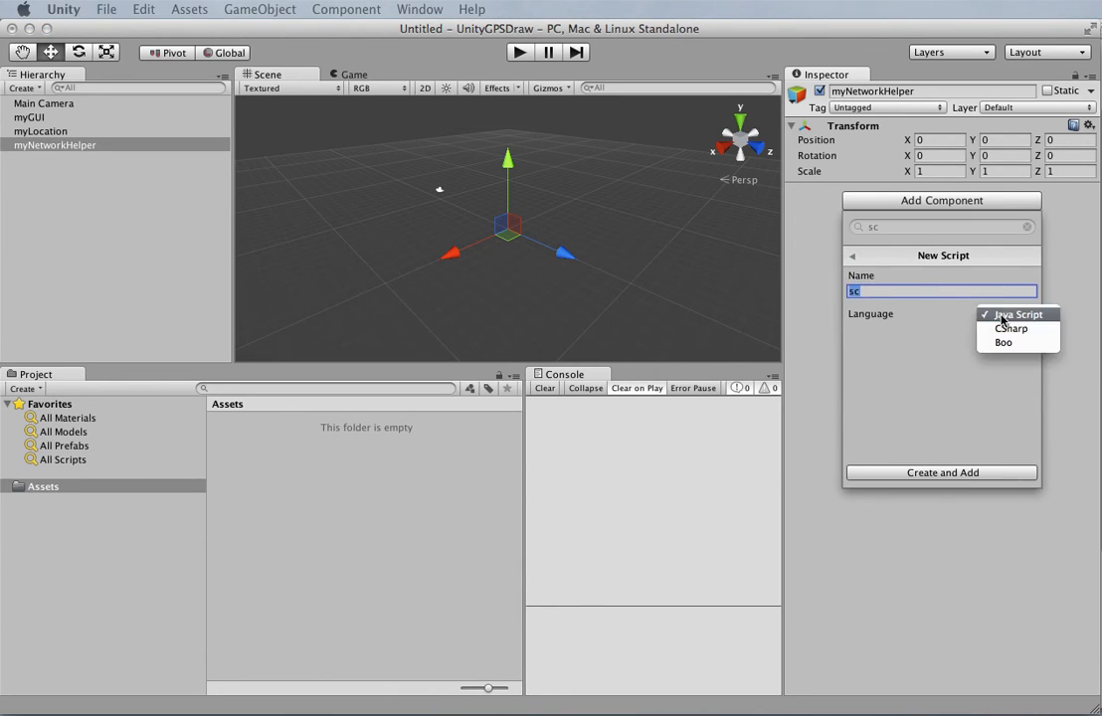
Create a CSharp script myNetworkHelperScript and attach it to myNetworkHelper.
{"action": "left_click", "coordinate": [1011, 329]}
{"action": "type", "text": "myNetworkHe"}
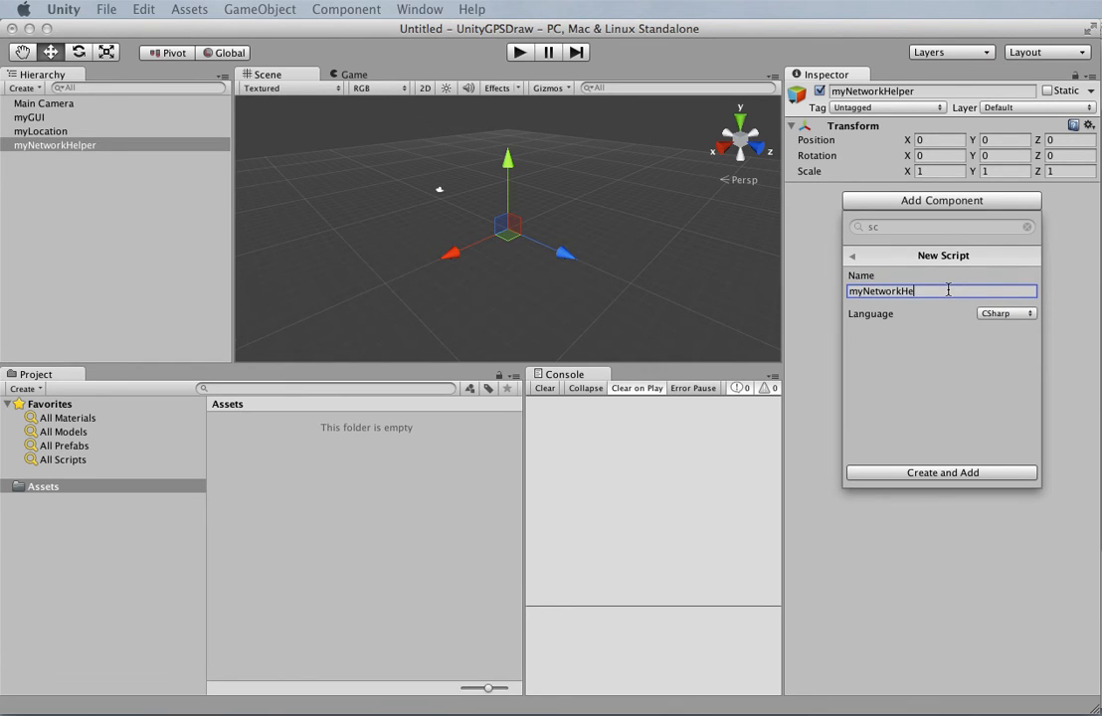
{"action": "type", "text": "Script"}
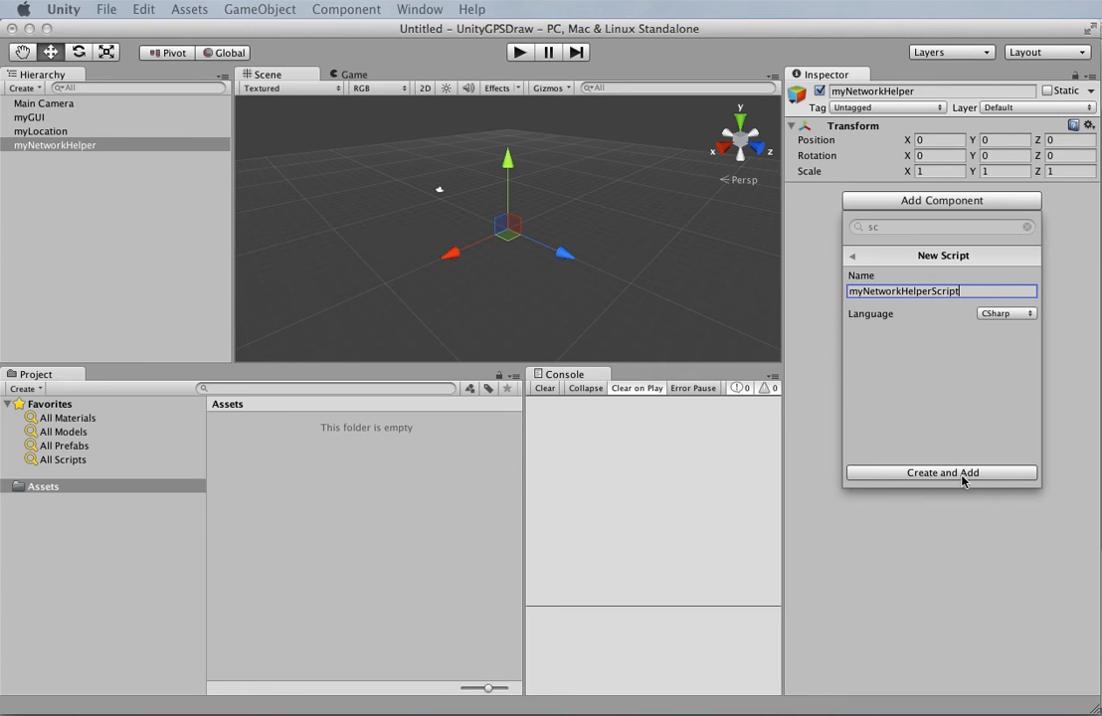
{"action": "left_click", "coordinate": [941, 474]}
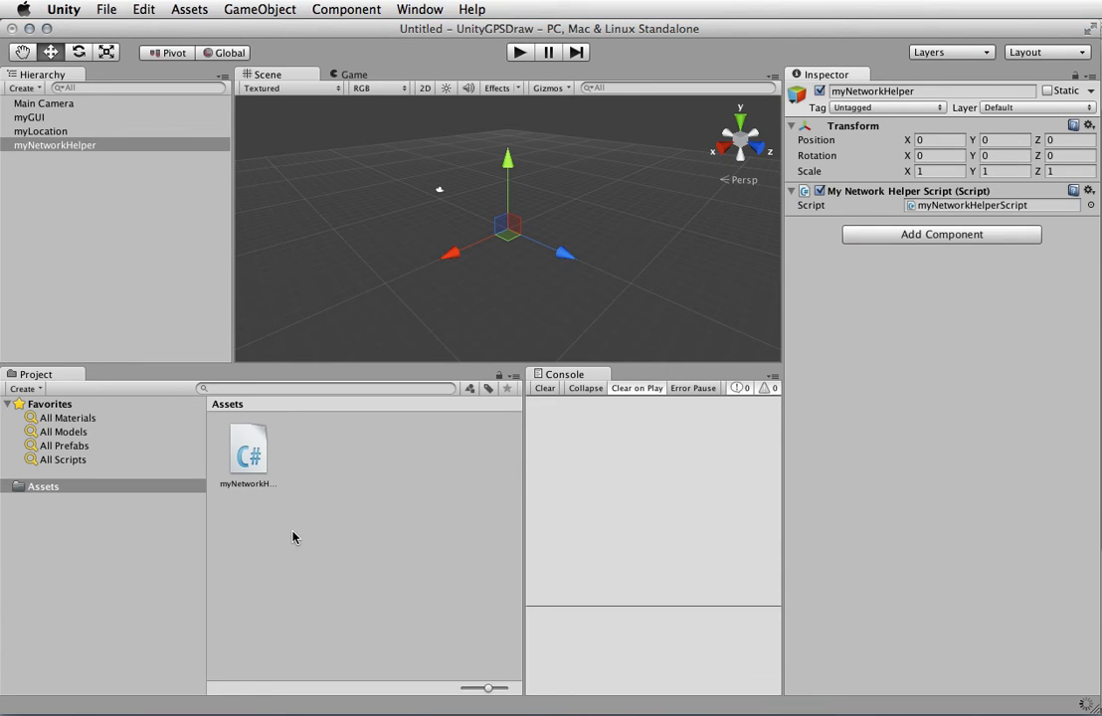
{"action": "left_click", "coordinate": [248, 450]}
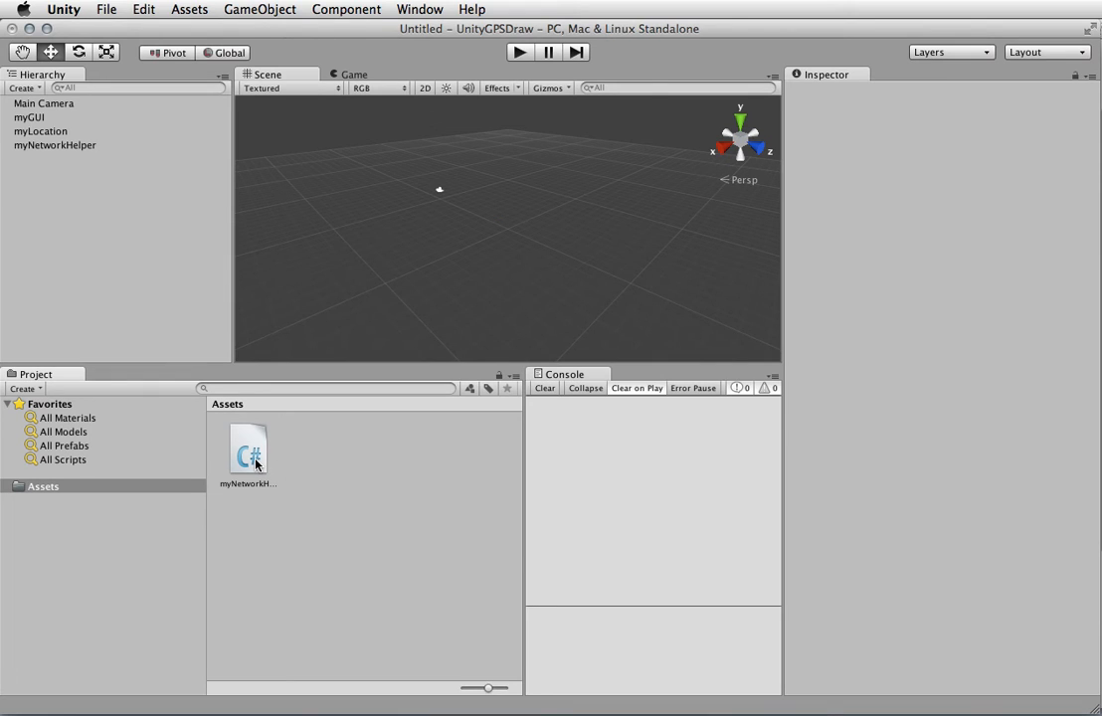
Open myNetworkHelperScript.cs from the Project Assets in MonoDevelop.
{"action": "left_click", "coordinate": [247, 450]}
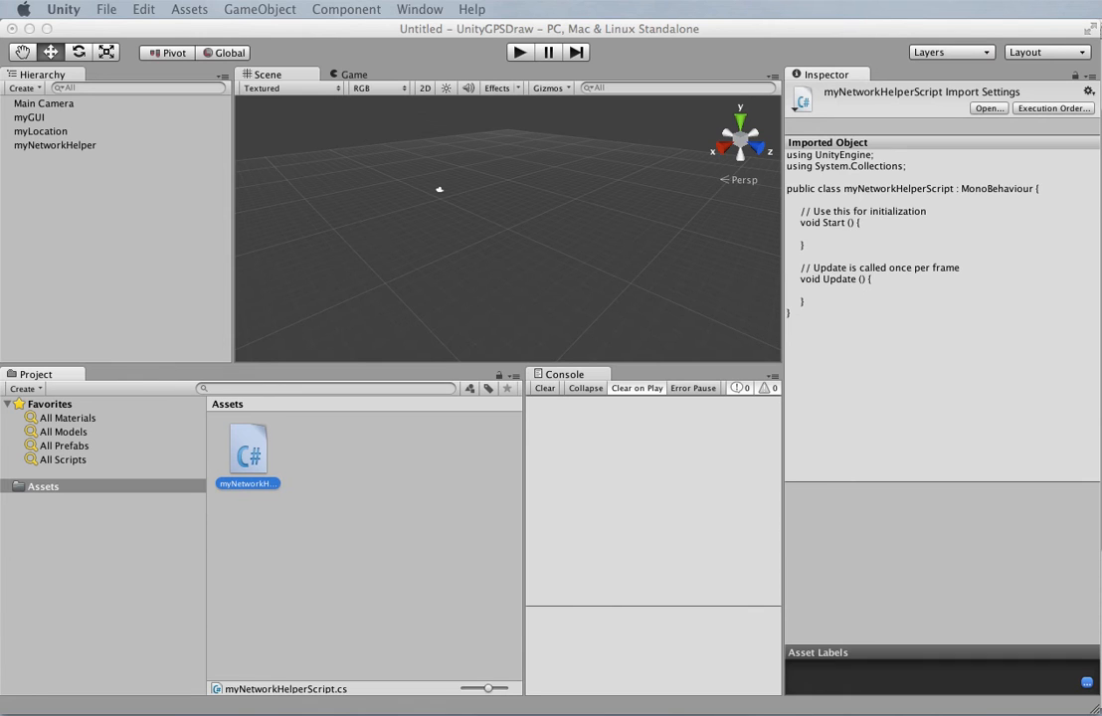
{"action": "double_click", "coordinate": [246, 454]}
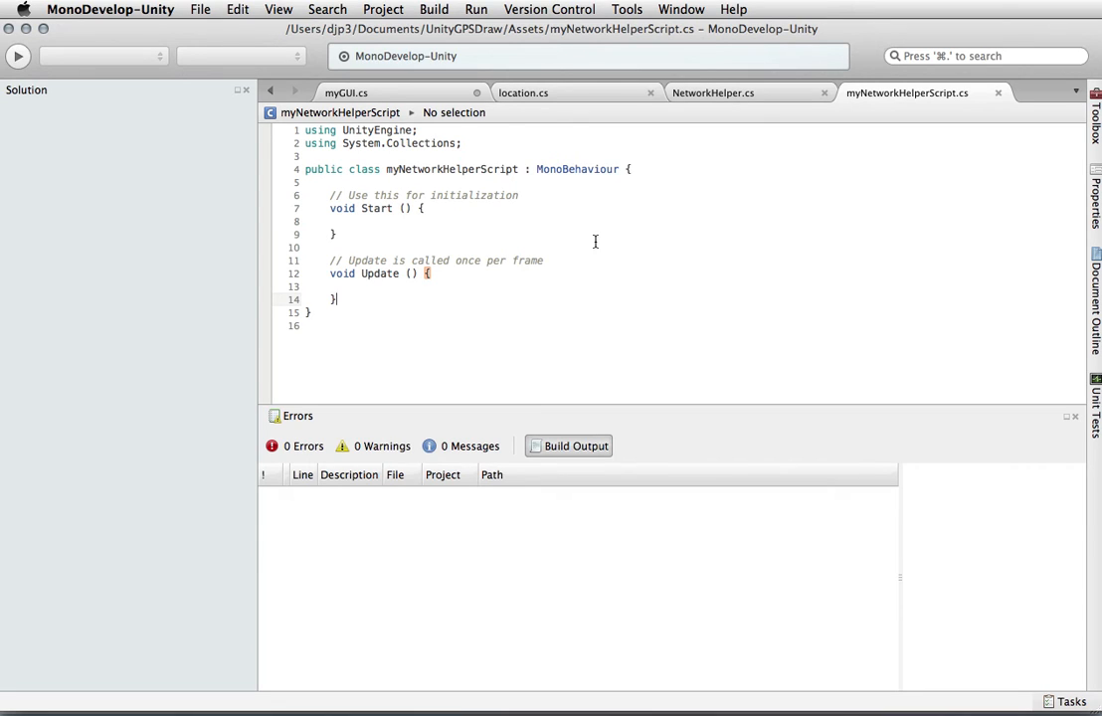
Focus the script editor and scroll through the template code before pasting the NetworkHelper class.
{"action": "left_click", "coordinate": [364, 326]}
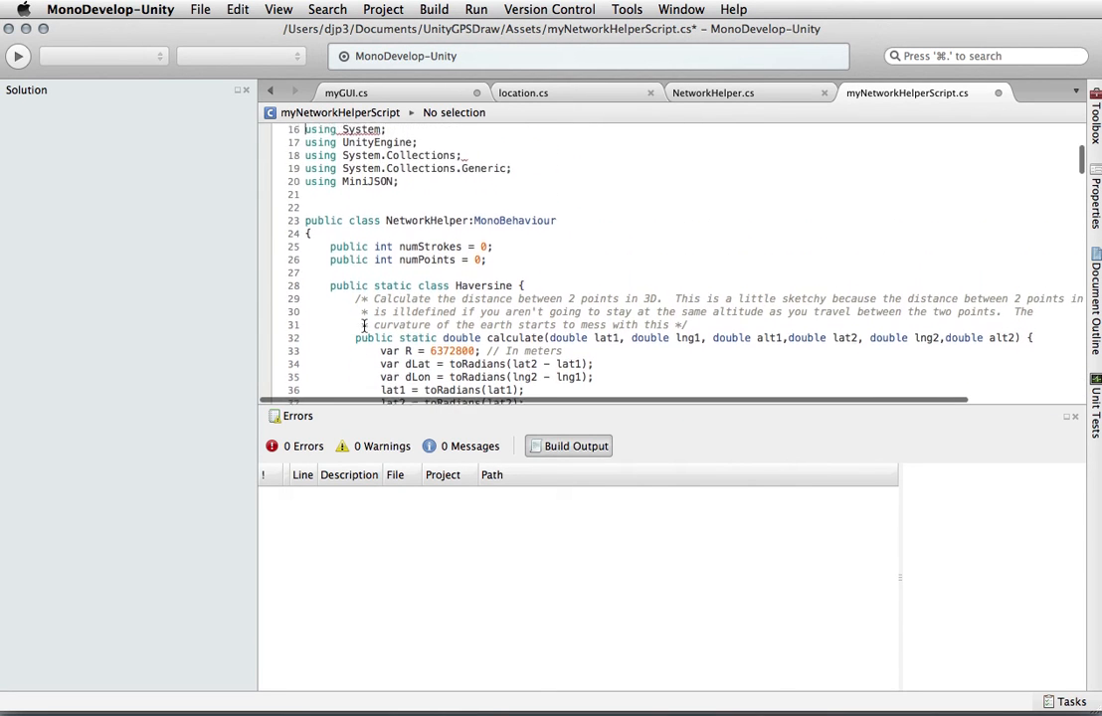
{"action": "scroll", "scroll_direction": "up", "scroll_amount": 3}
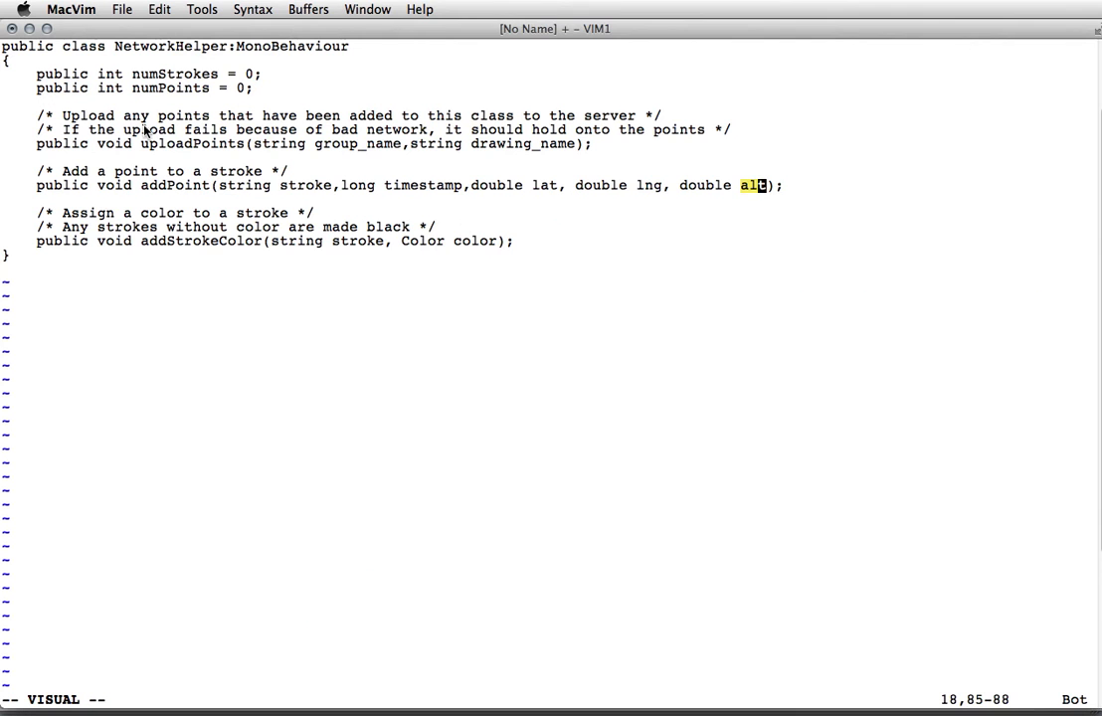
{"action": "mouse_move", "coordinate": [559, 104]}
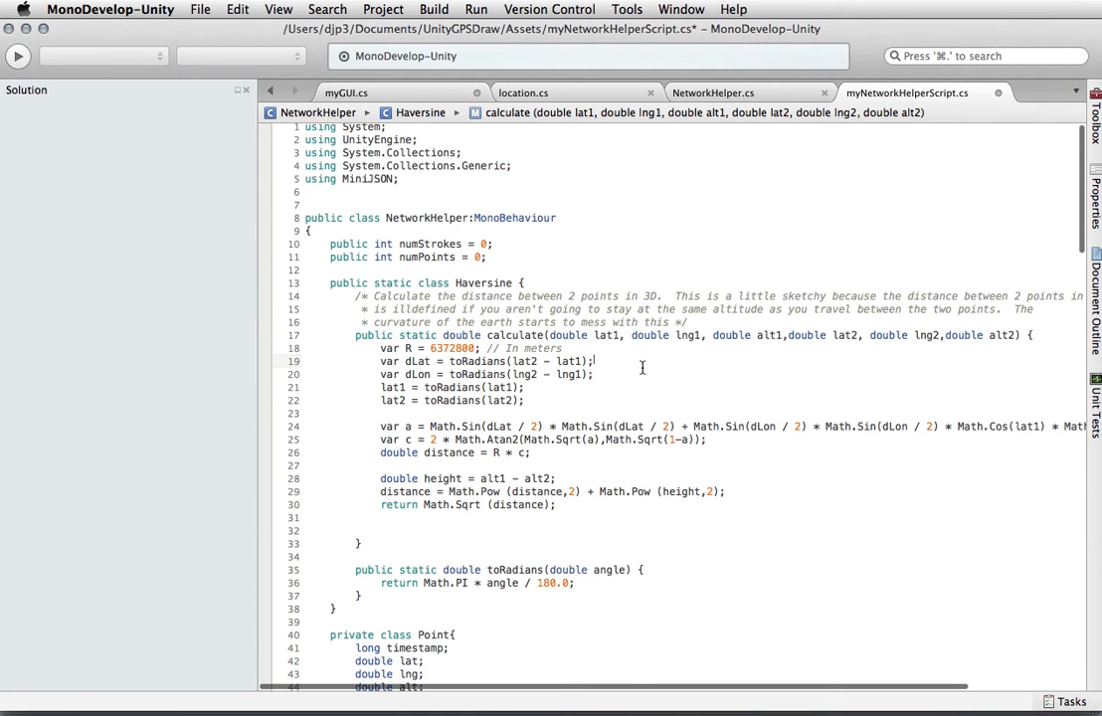
Scroll down through the pasted code before returning to Unity's Console error.
{"action": "scroll", "scroll_direction": "down", "scroll_amount": 3}
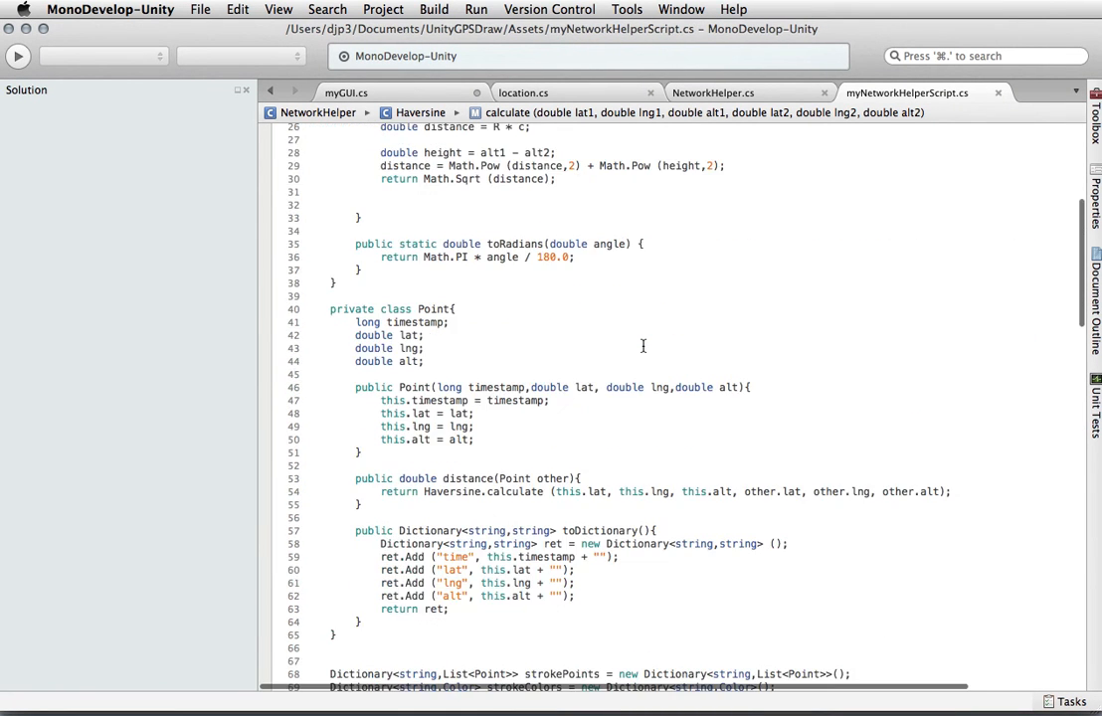
{"action": "scroll", "scroll_direction": "down", "scroll_amount": 3}
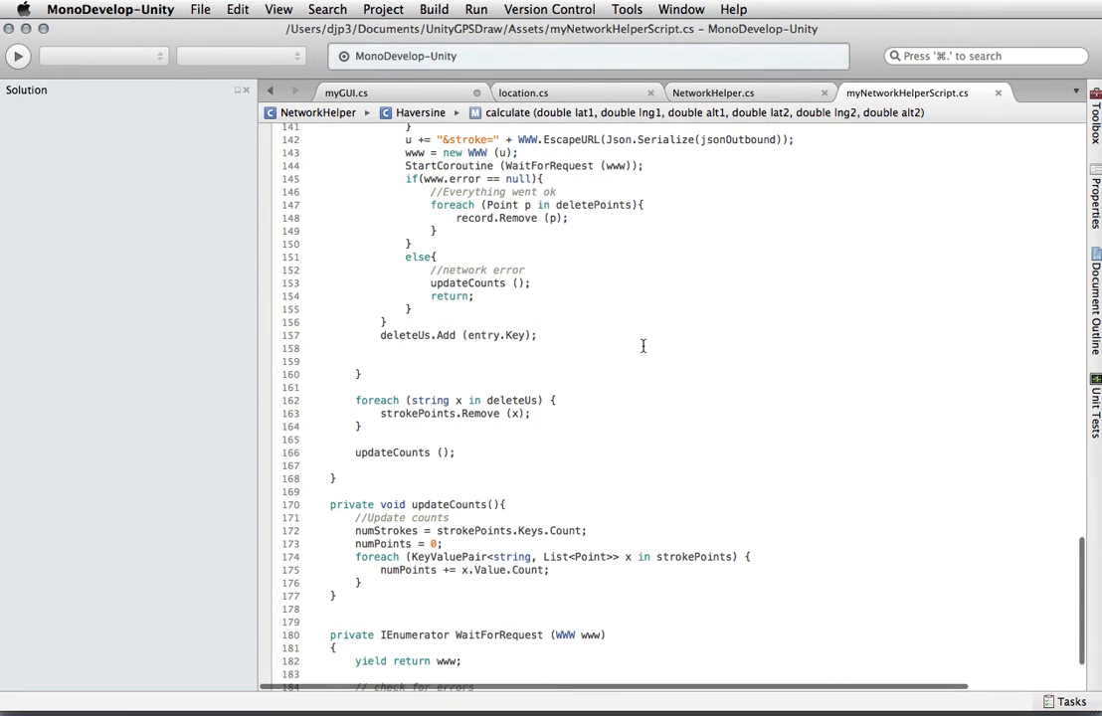
{"action": "scroll", "scroll_direction": "down", "scroll_amount": 3}
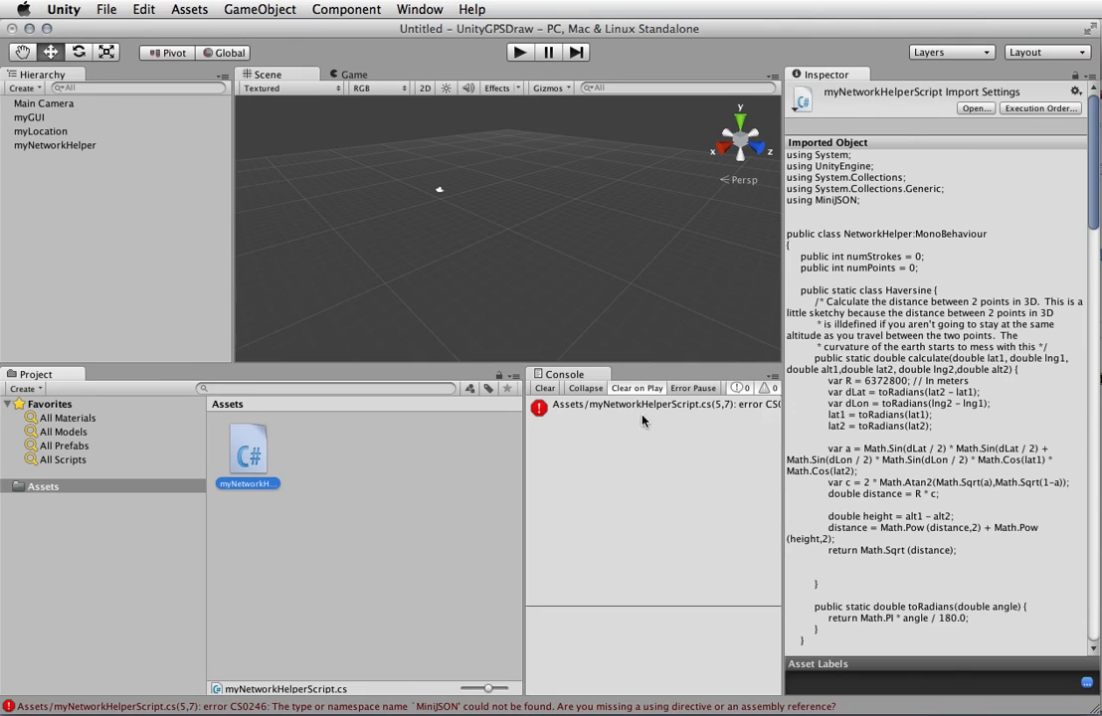
Read the CS0246 MiniJSON error and open the script at its line in MonoDevelop.
{"action": "left_click", "coordinate": [653, 406]}
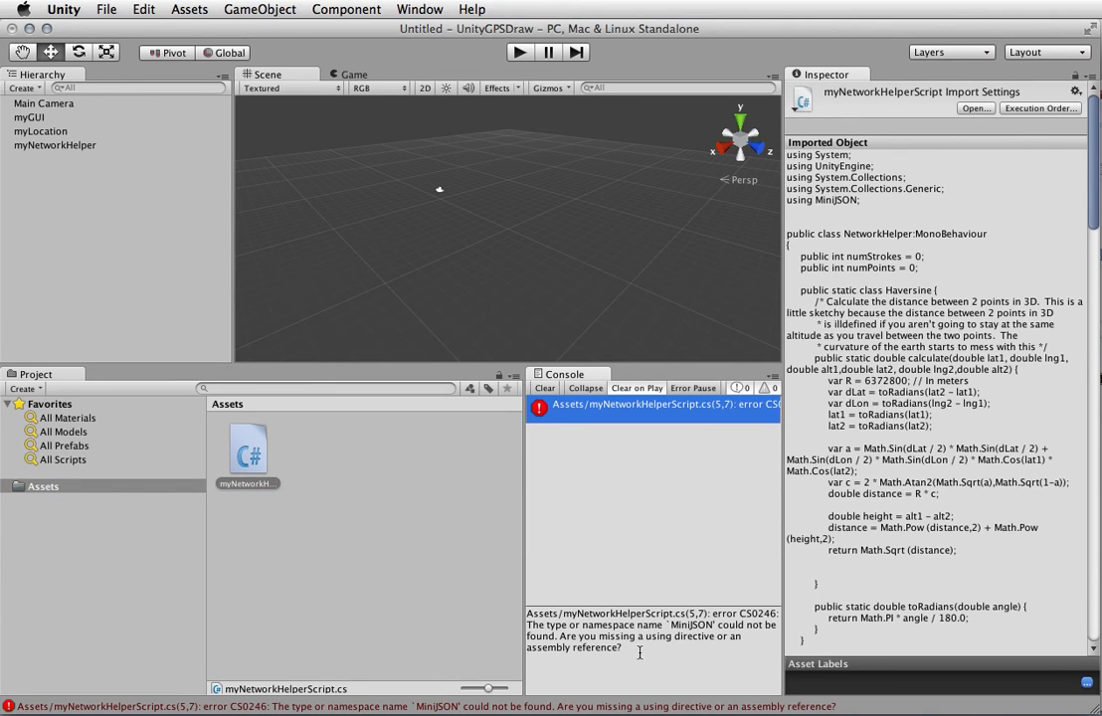
{"action": "double_click", "coordinate": [247, 448]}
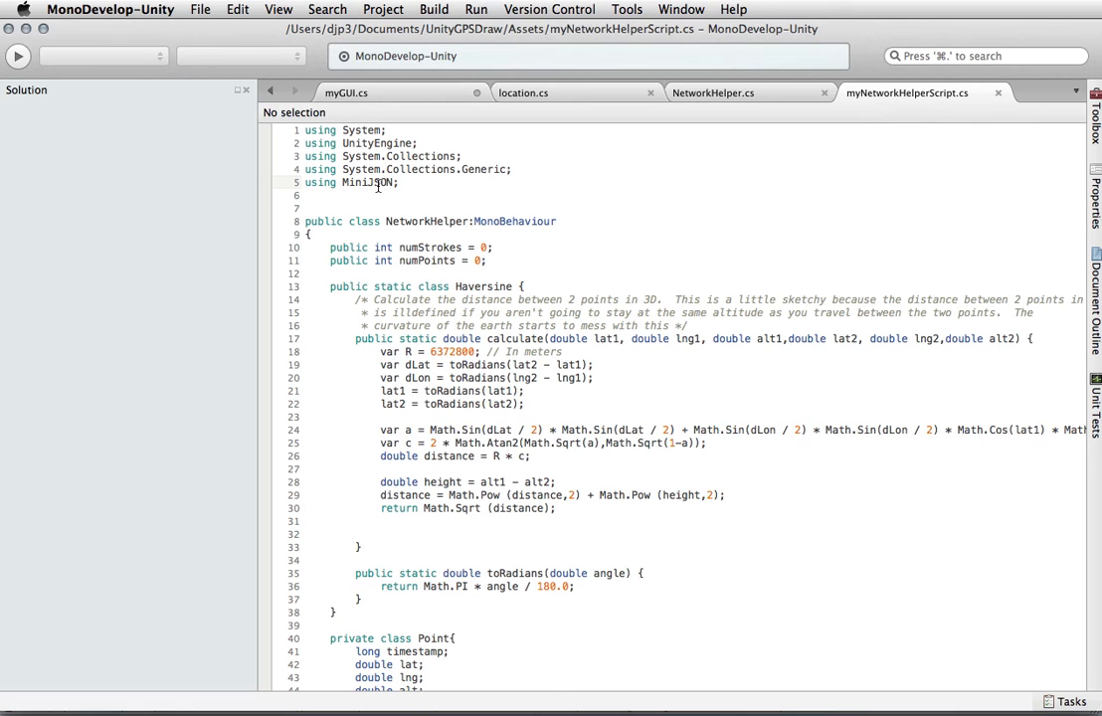
Select the word MiniJSON in the script's using line.
{"action": "double_click", "coordinate": [368, 183]}
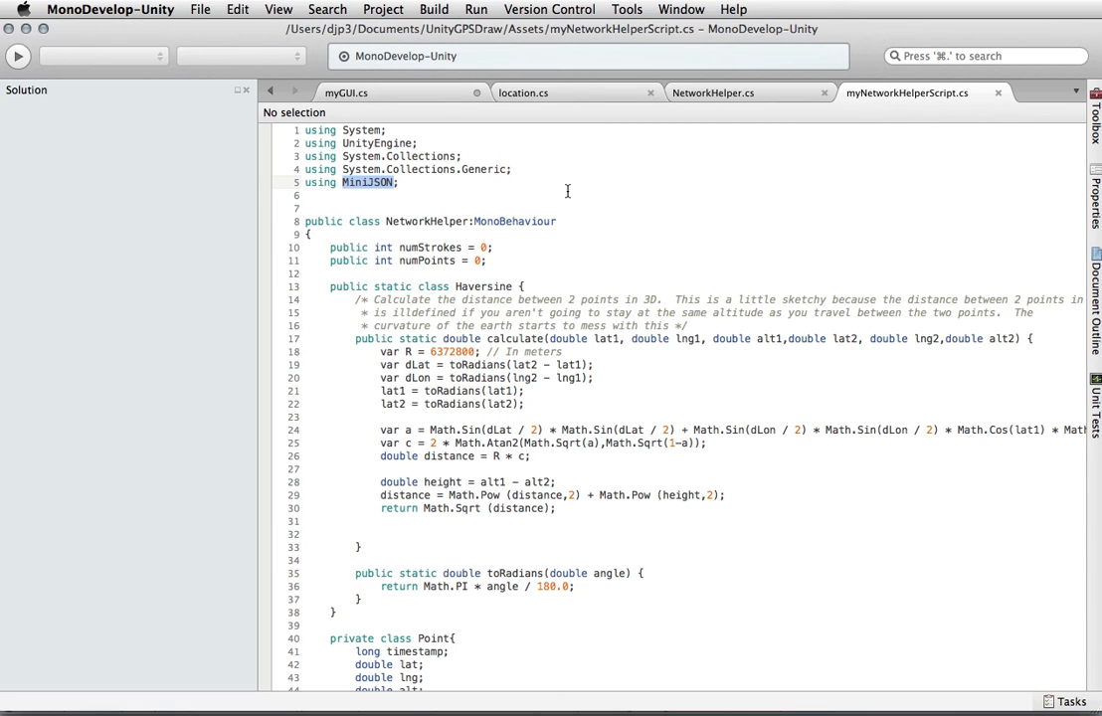
{"action": "mouse_move", "coordinate": [577, 221]}
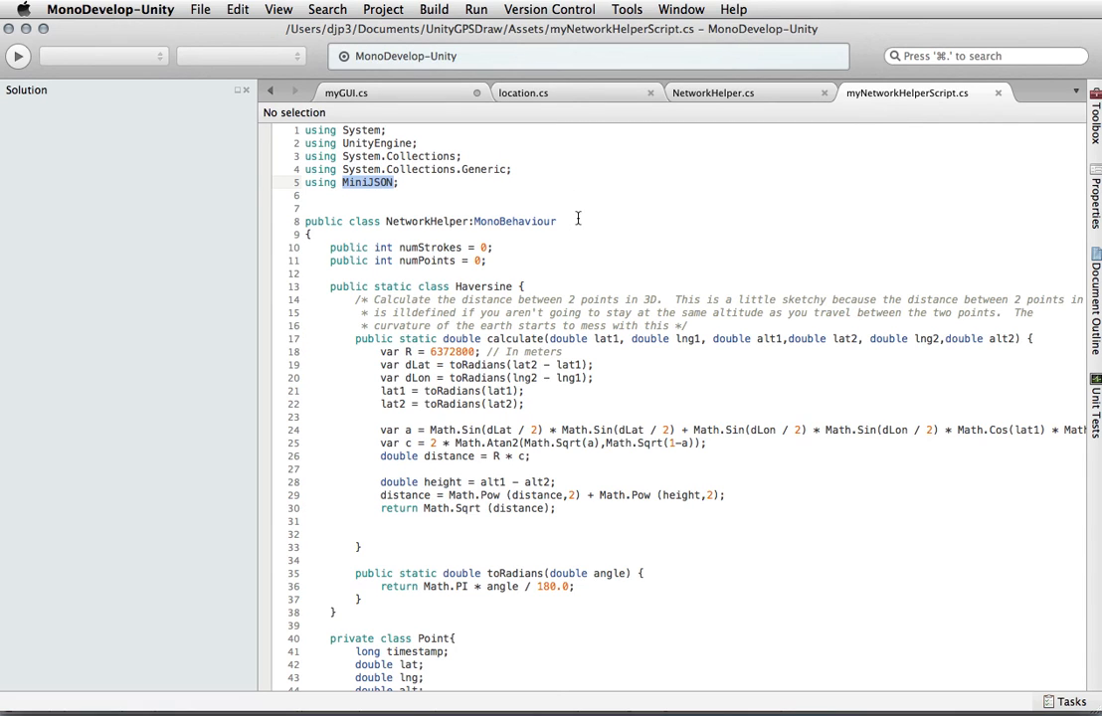
{"action": "mouse_move", "coordinate": [728, 362]}
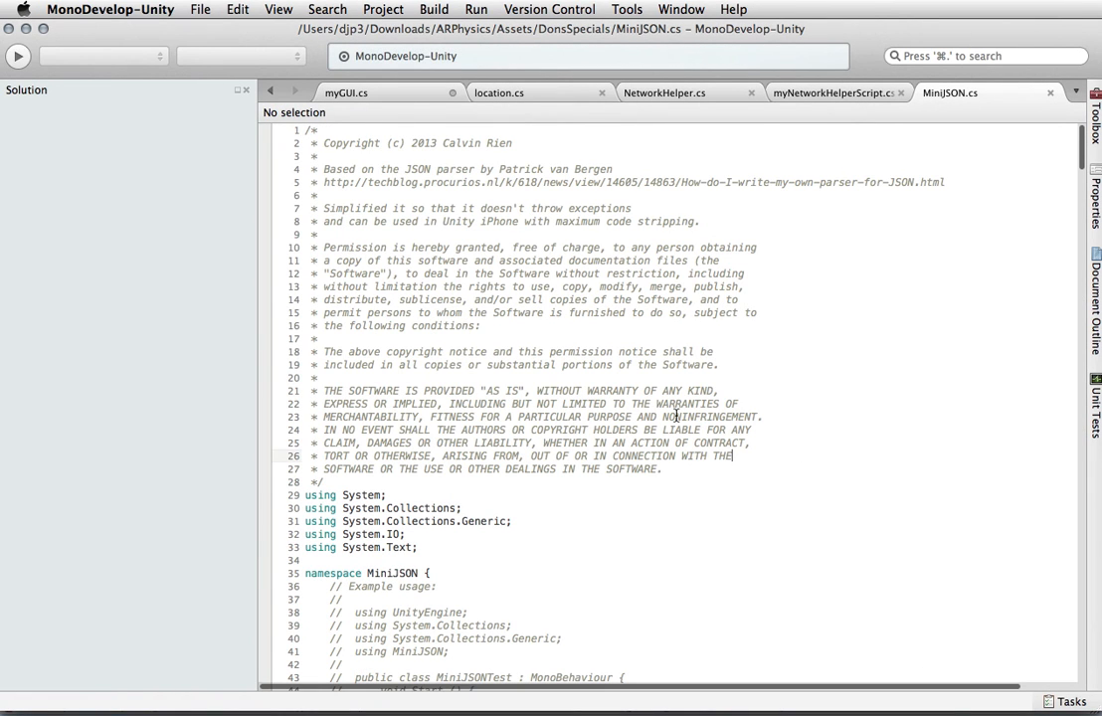
Switch back to the Unity window showing the project's Assets folder.
{"action": "left_click", "coordinate": [237, 8]}
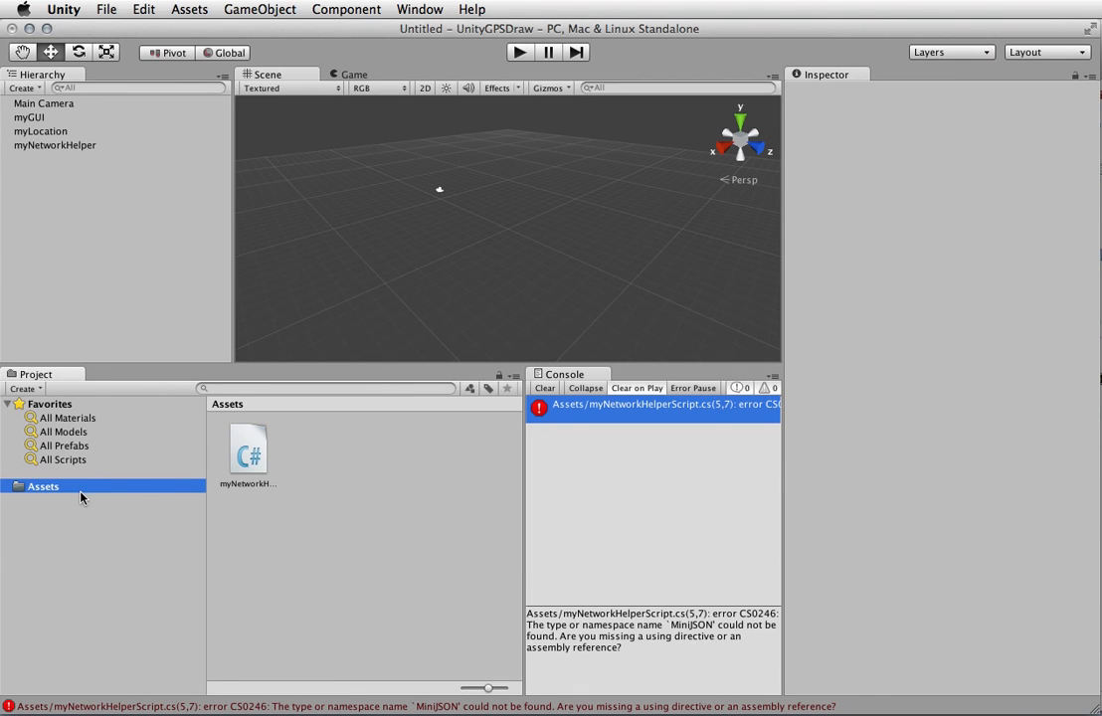
{"action": "mouse_move", "coordinate": [852, 390]}
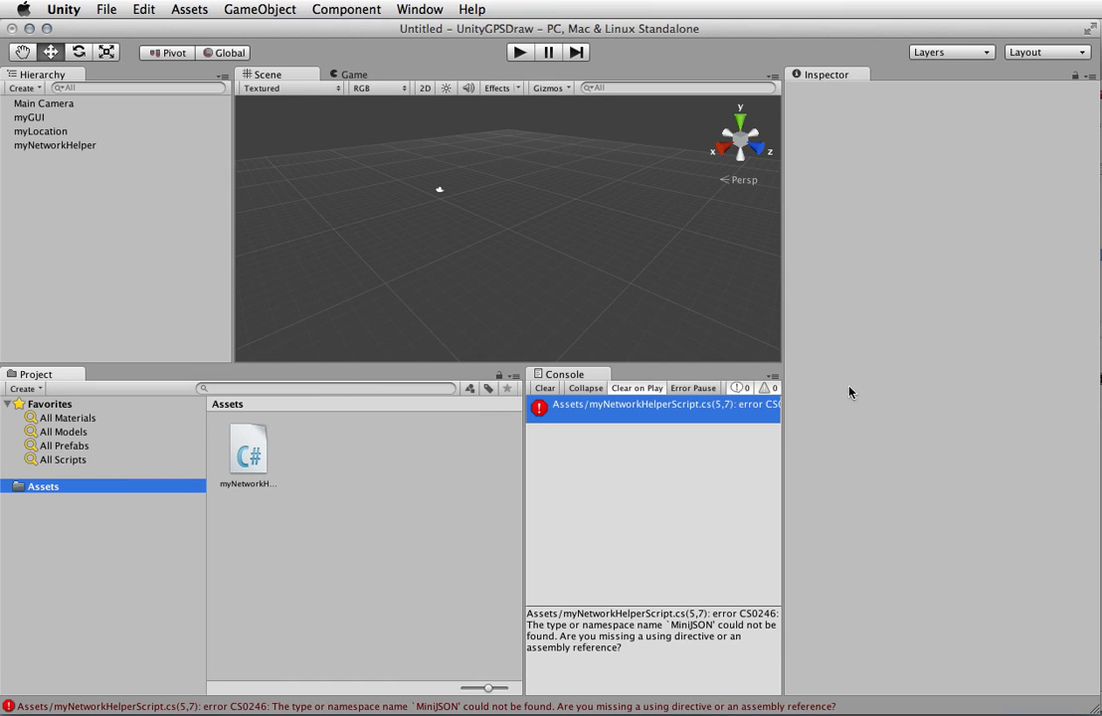
{"action": "mouse_move", "coordinate": [50, 246]}
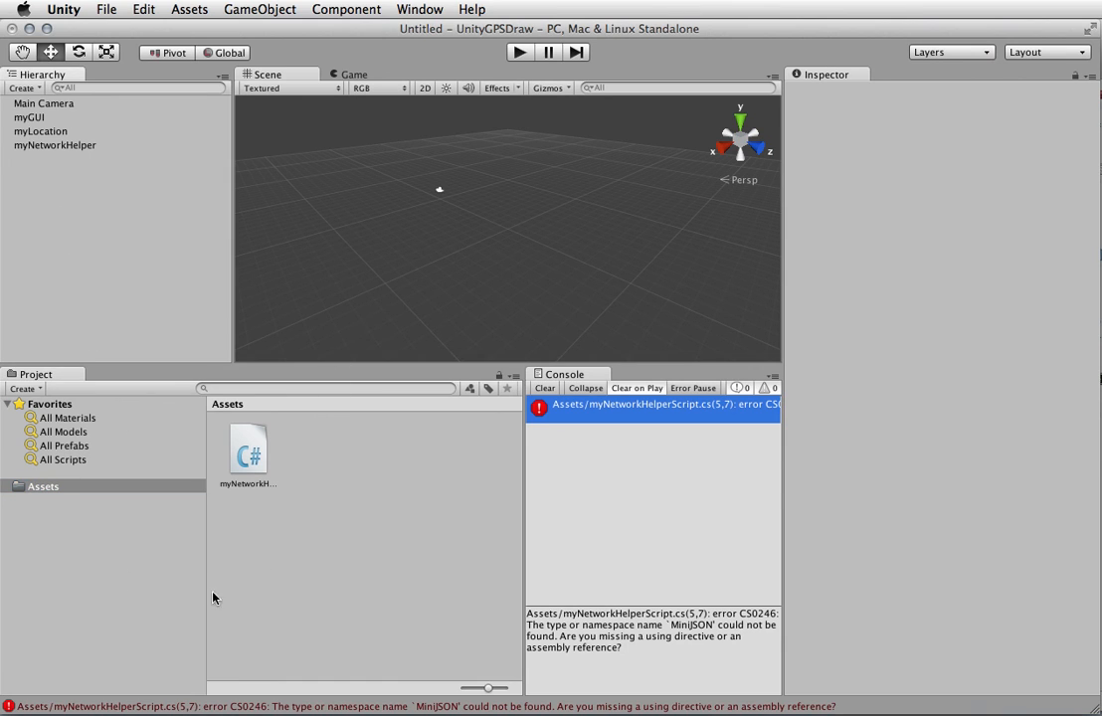
Create a new C# script in Assets and name it MiniJSON.
{"action": "right_click", "coordinate": [213, 597]}
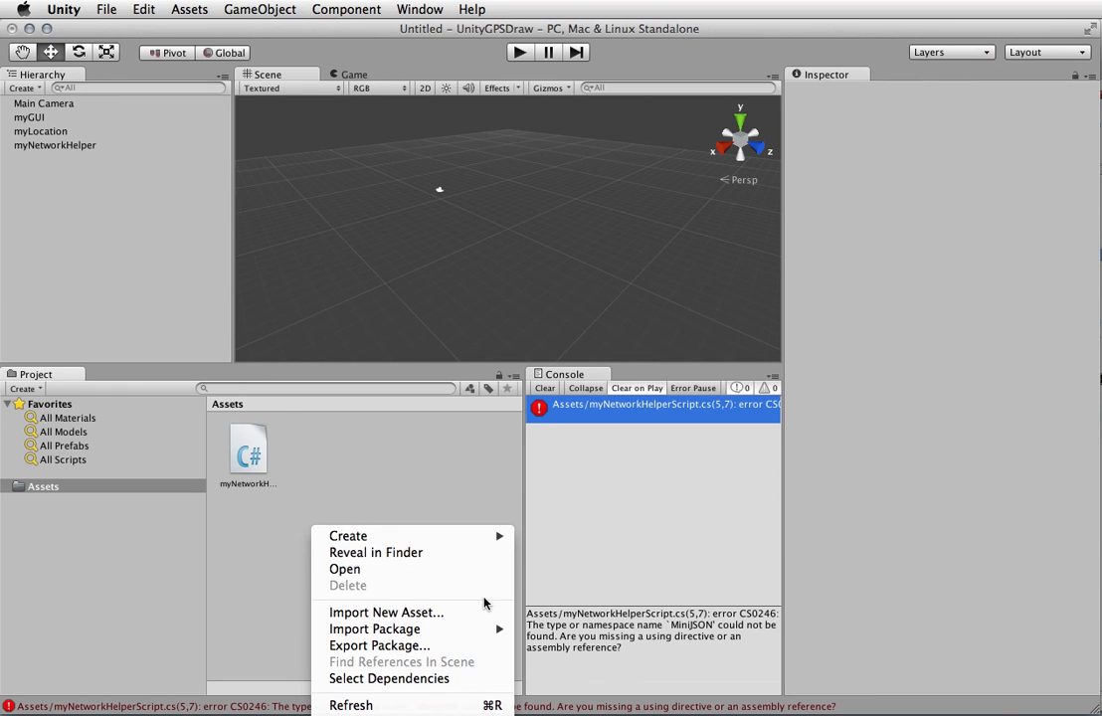
{"action": "left_click", "coordinate": [348, 535]}
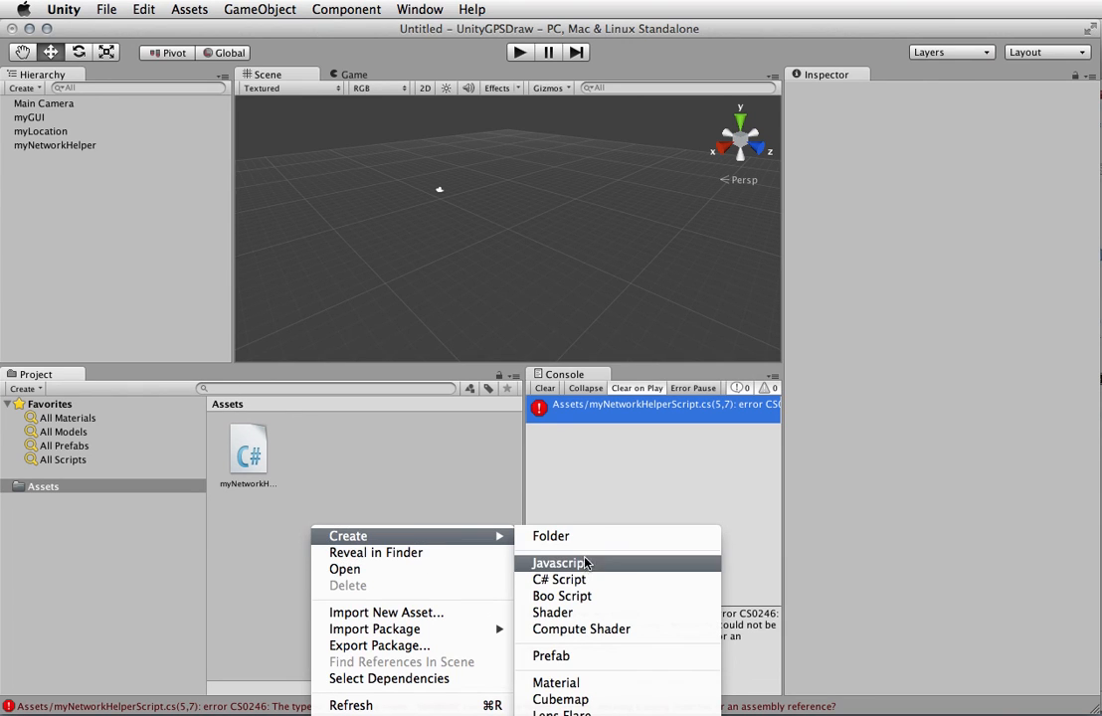
{"action": "left_click", "coordinate": [559, 579]}
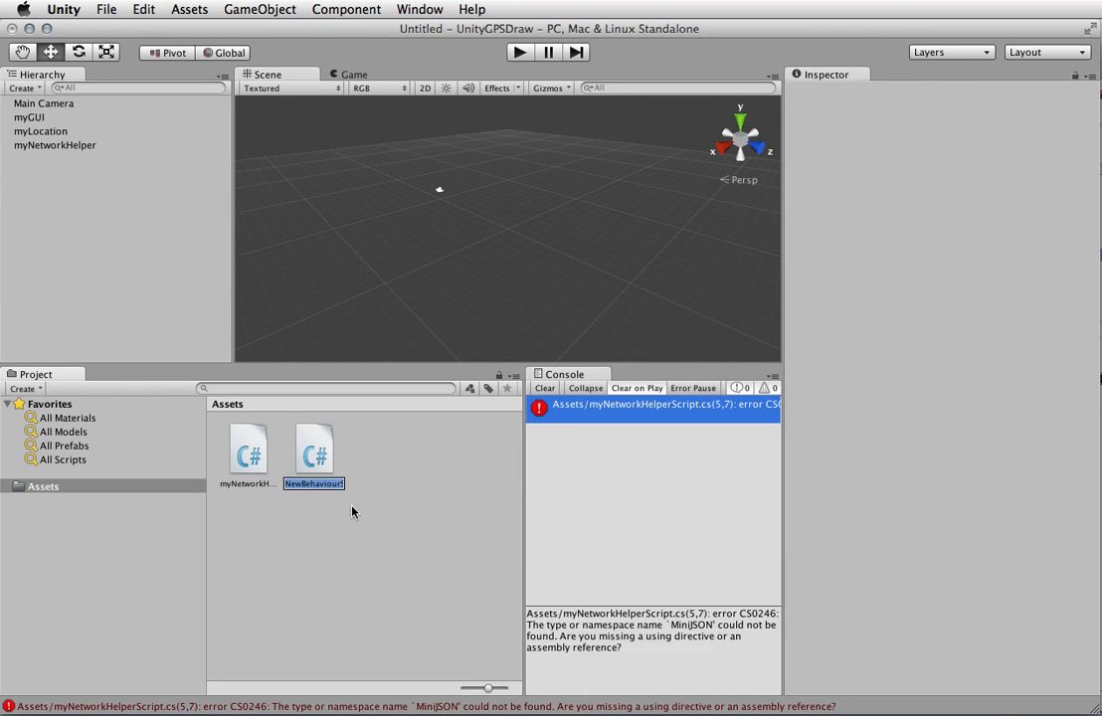
{"action": "type", "text": "M"}
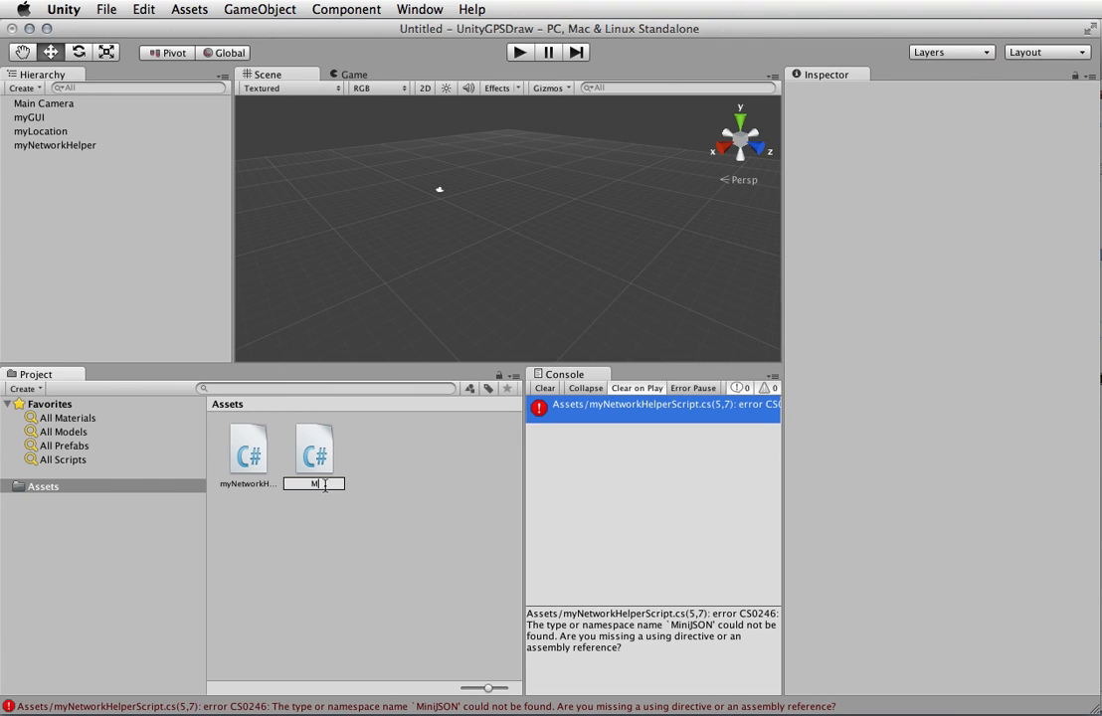
{"action": "type", "text": "iniJSON"}
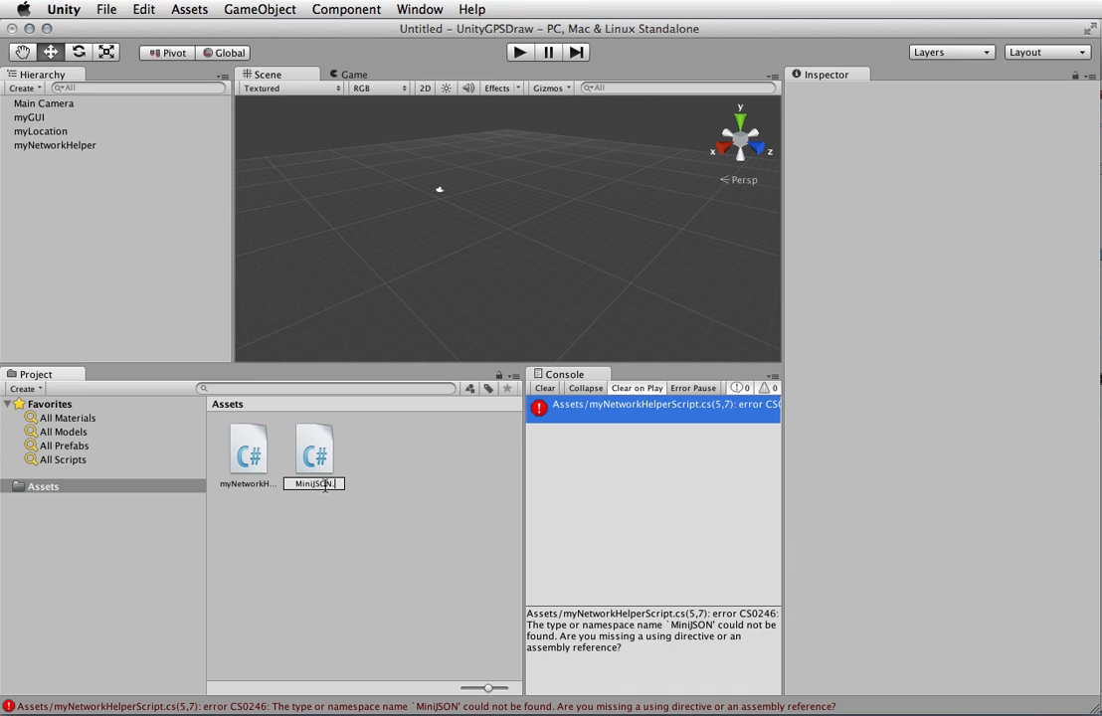
{"action": "left_click", "coordinate": [247, 450]}
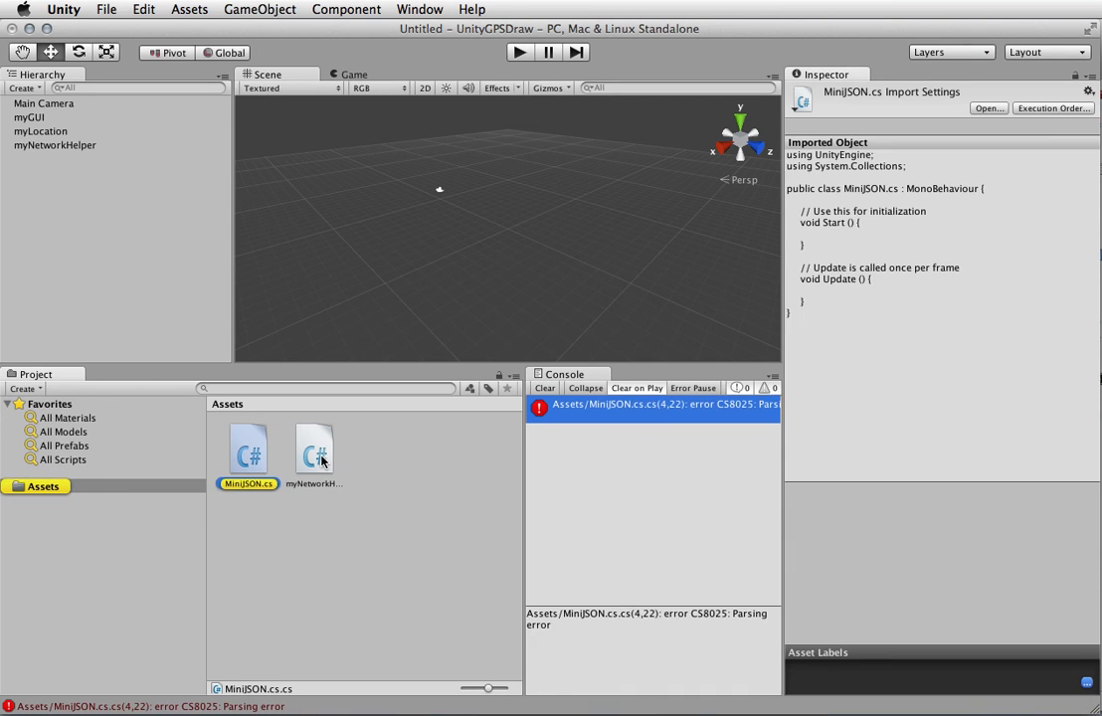
Open the MiniJSON.cs script in MonoDevelop from the Project panel.
{"action": "double_click", "coordinate": [315, 450]}
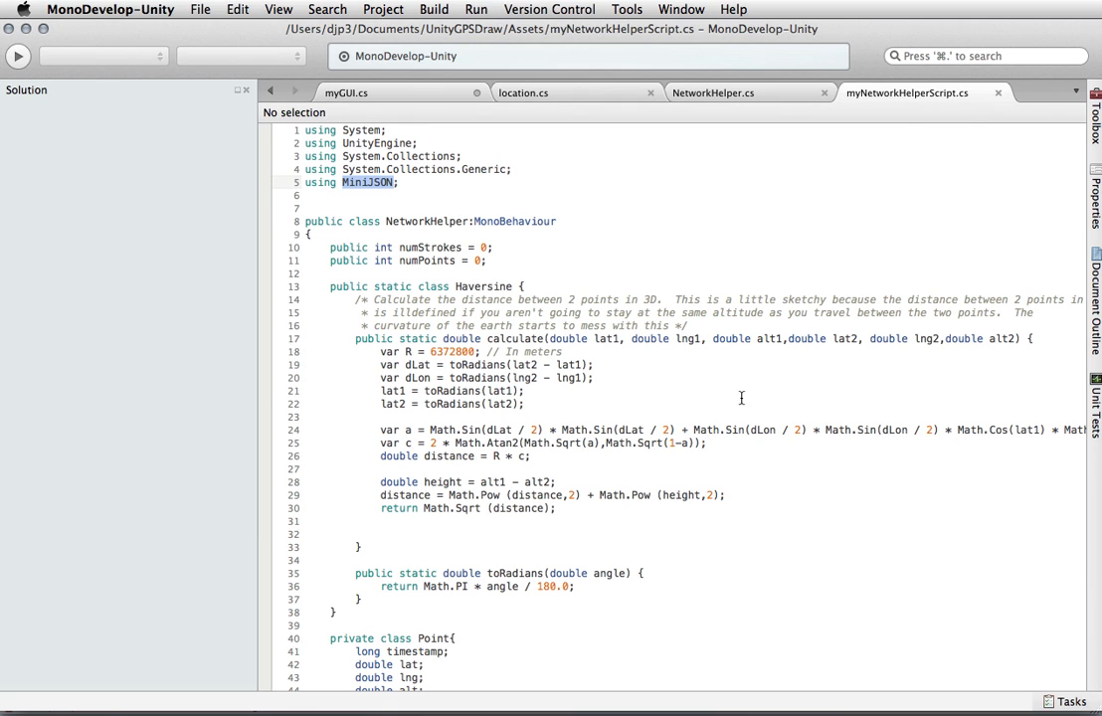
{"action": "mouse_move", "coordinate": [911, 187]}
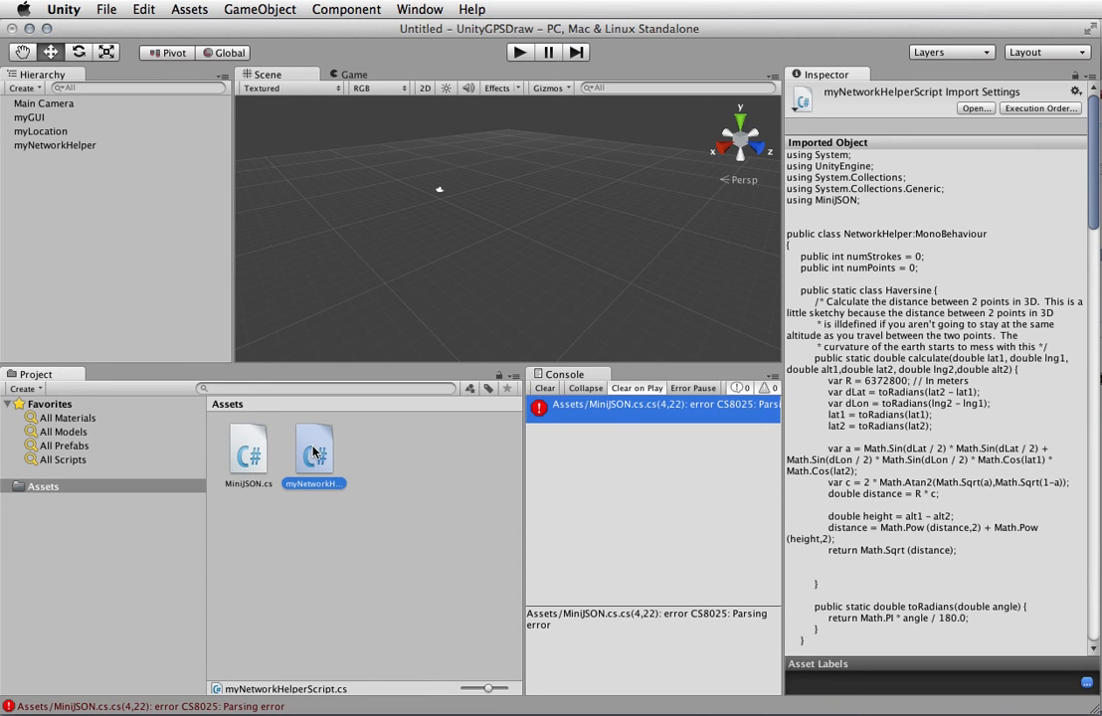
{"action": "double_click", "coordinate": [246, 450]}
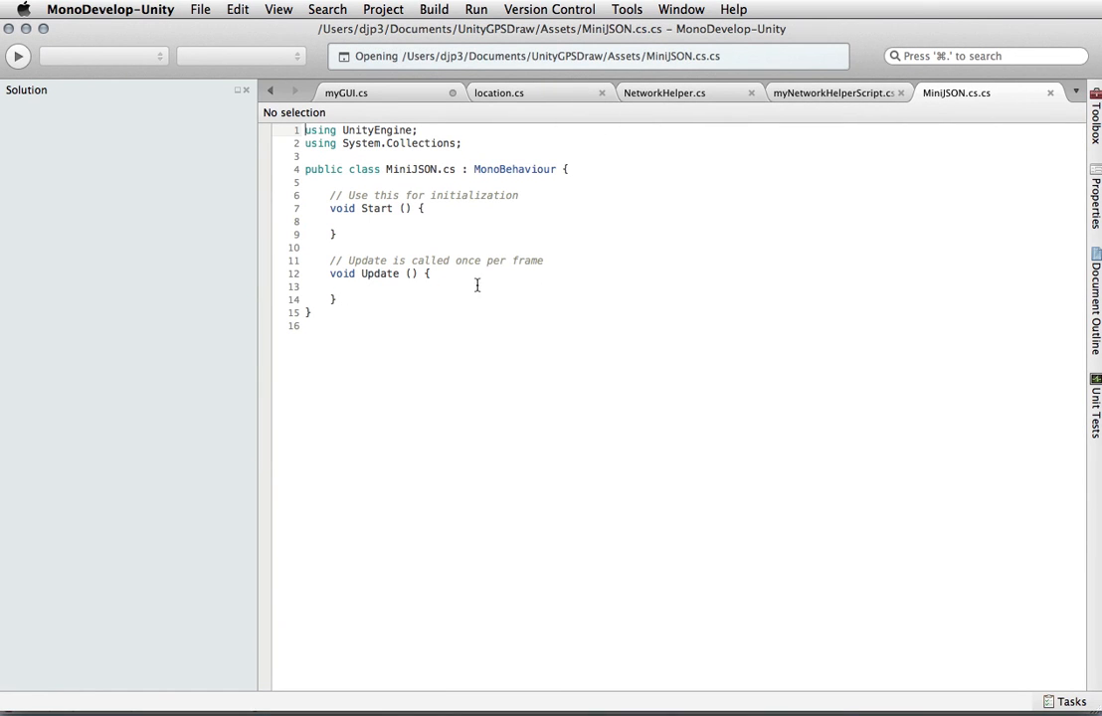
Paste the full MiniJSON source over the template and scroll through it to check.
{"action": "left_click", "coordinate": [400, 326]}
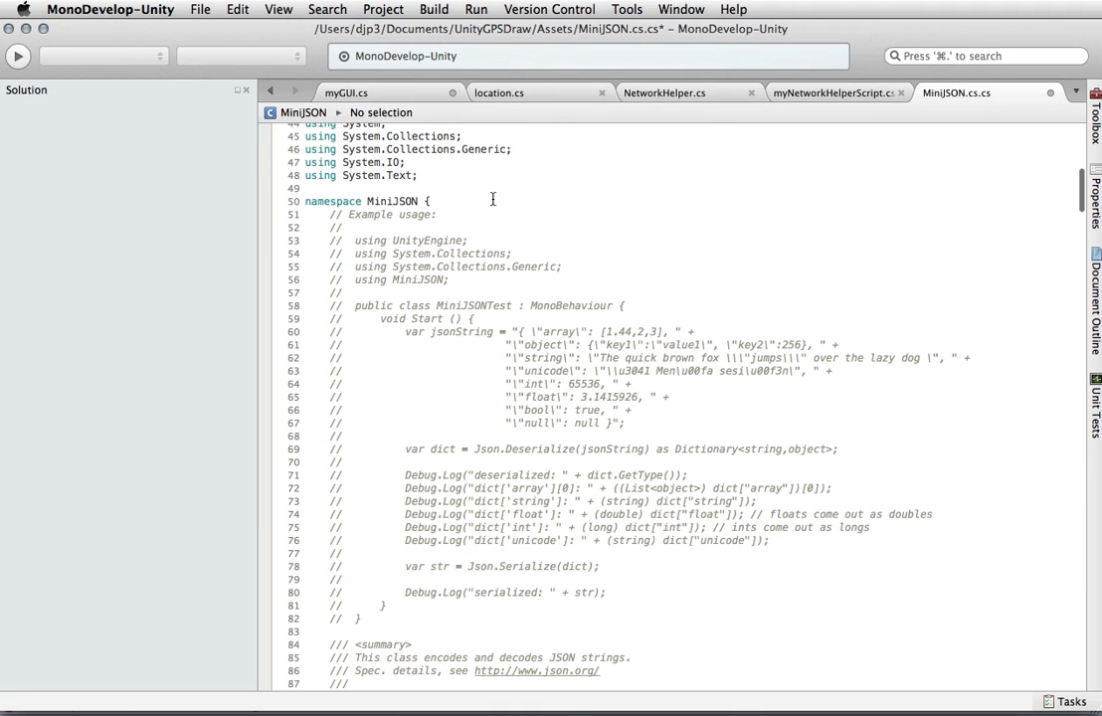
{"action": "scroll", "scroll_direction": "up", "scroll_amount": 3}
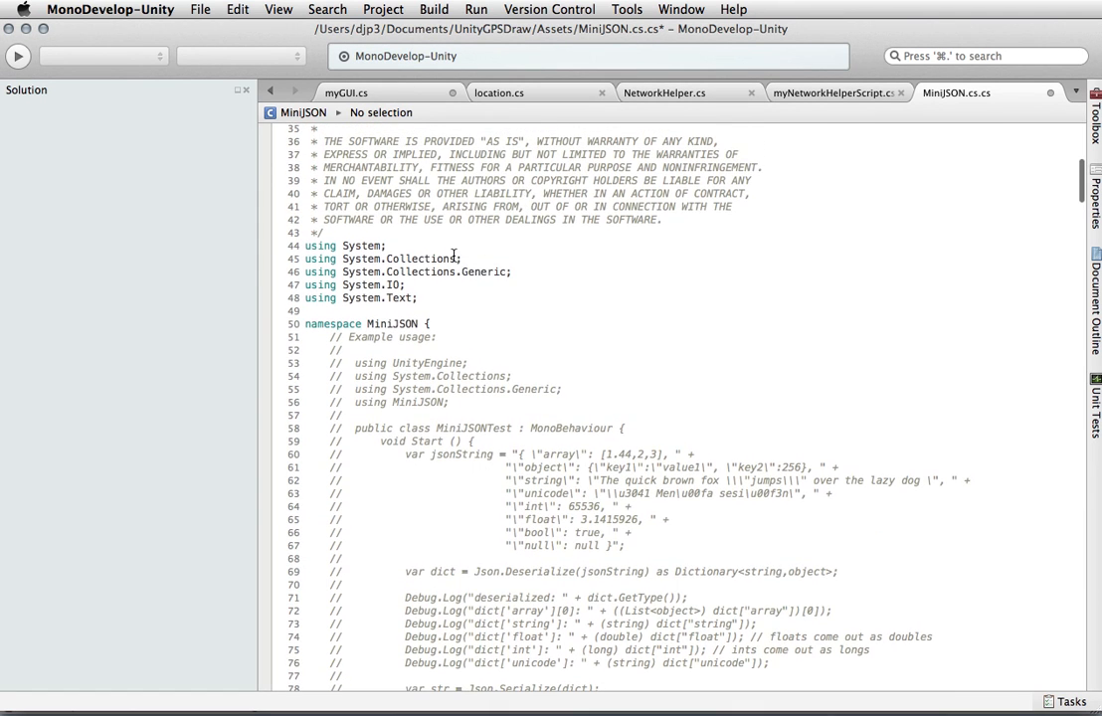
{"action": "scroll", "scroll_direction": "up", "scroll_amount": 3}
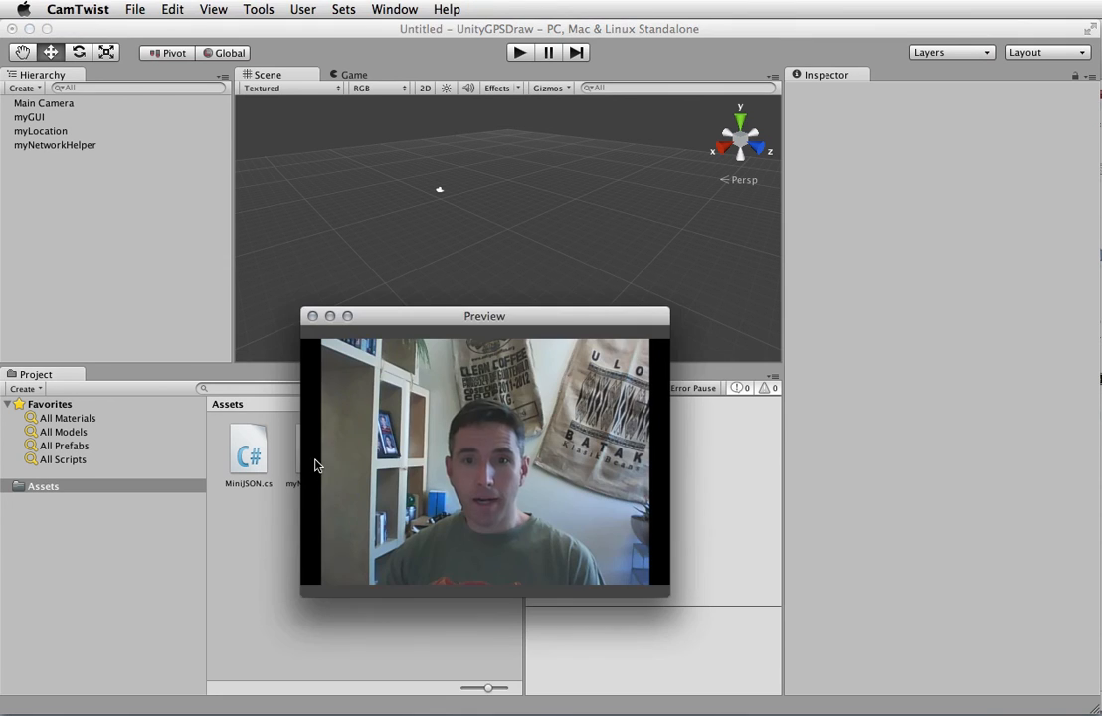
{"action": "mouse_move", "coordinate": [421, 455]}
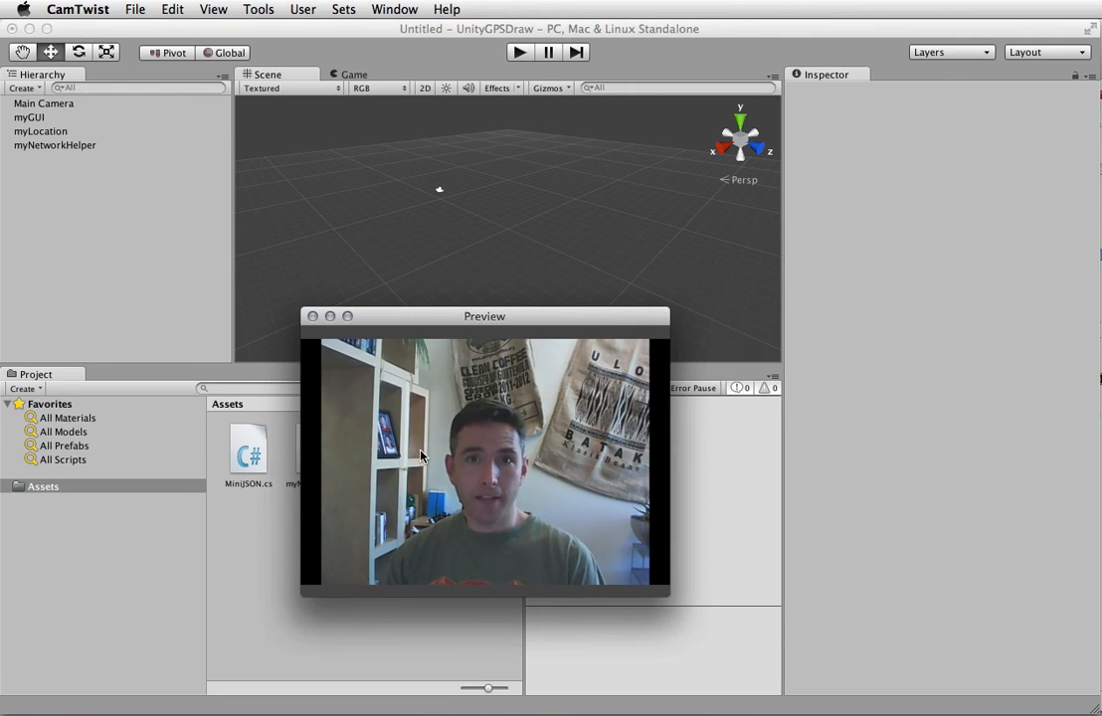